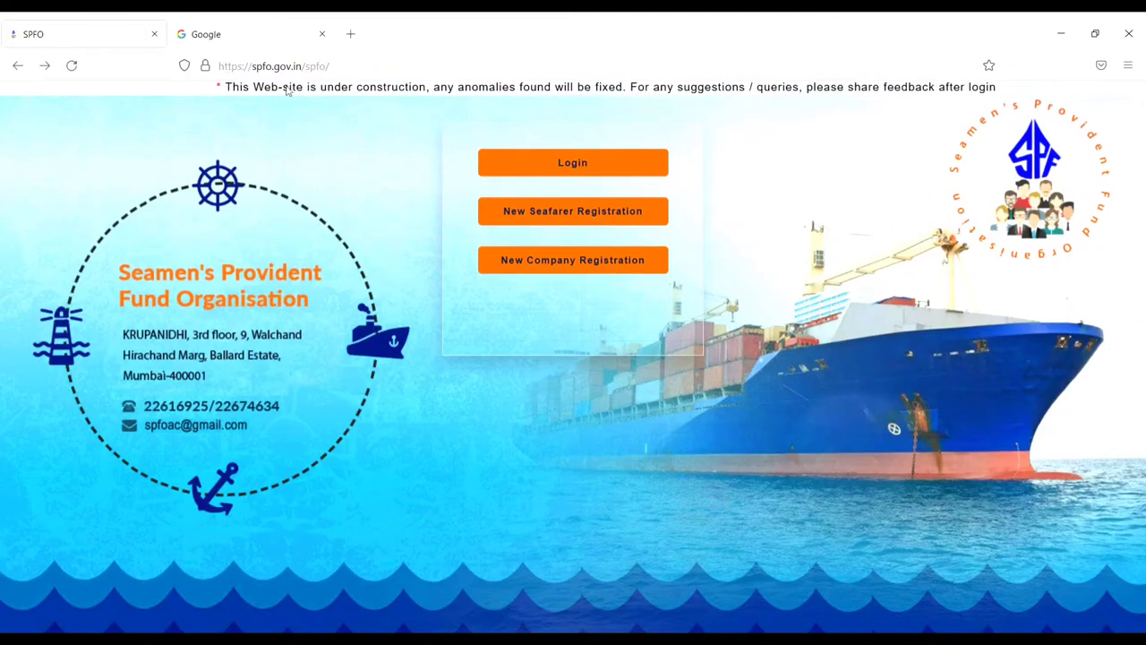
{"action": "mouse_move", "coordinate": [339, 434]}
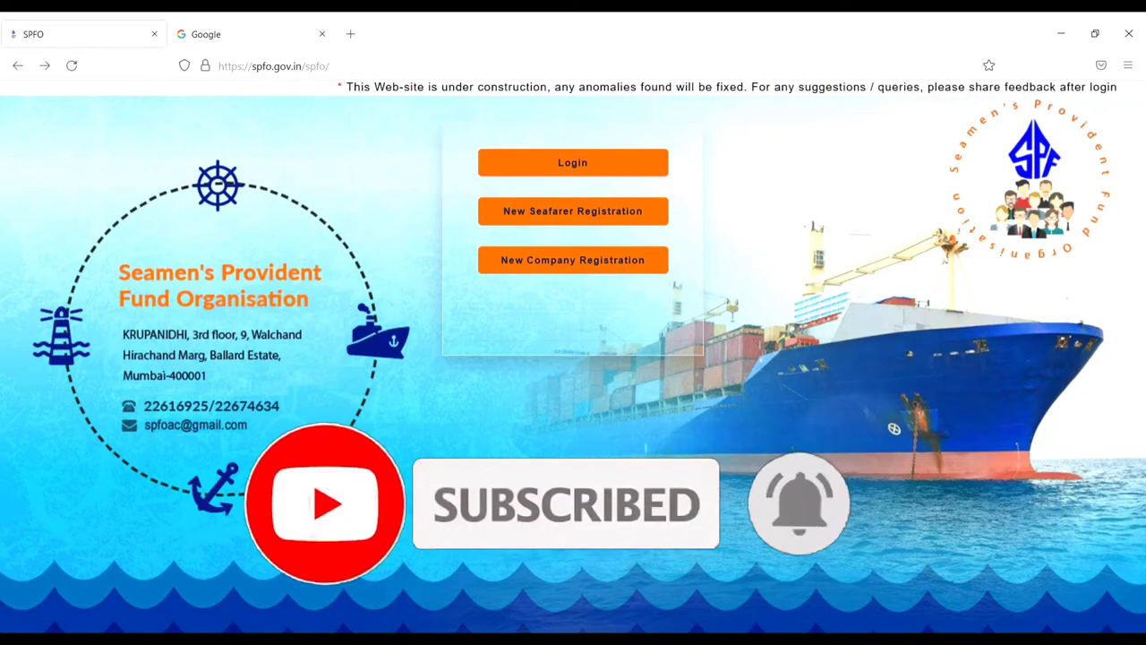
Search Google for 'spfo' and open the Seamen's Provident Fund Organisation result
{"action": "left_click", "coordinate": [220, 34]}
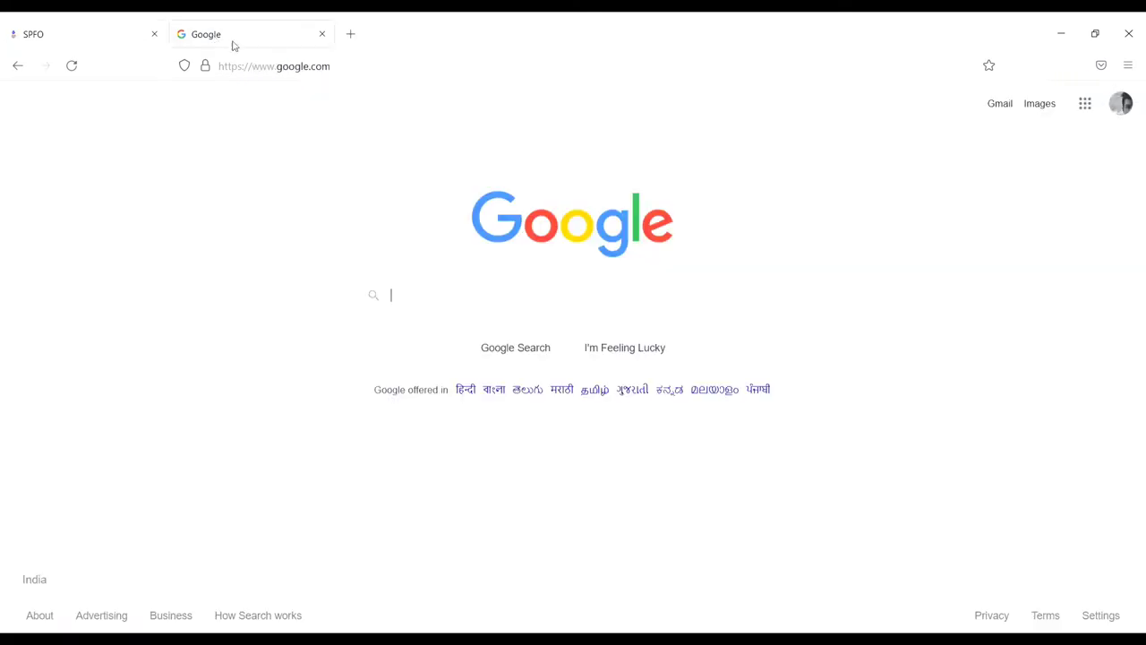
{"action": "type", "text": "spfo"}
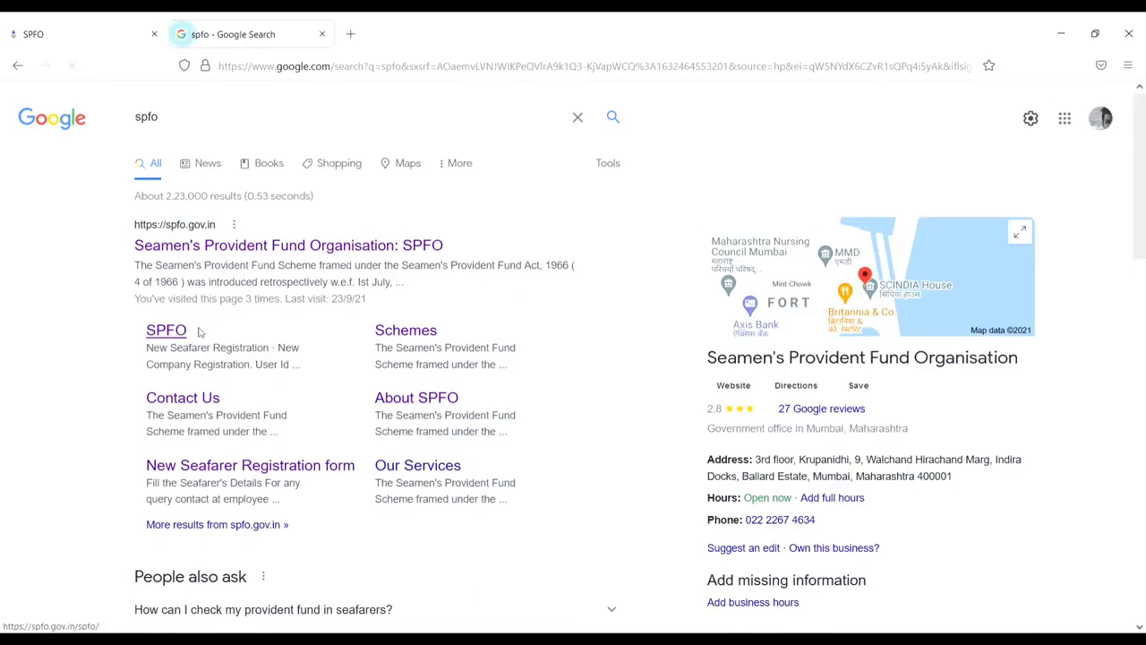
{"action": "left_click", "coordinate": [166, 330]}
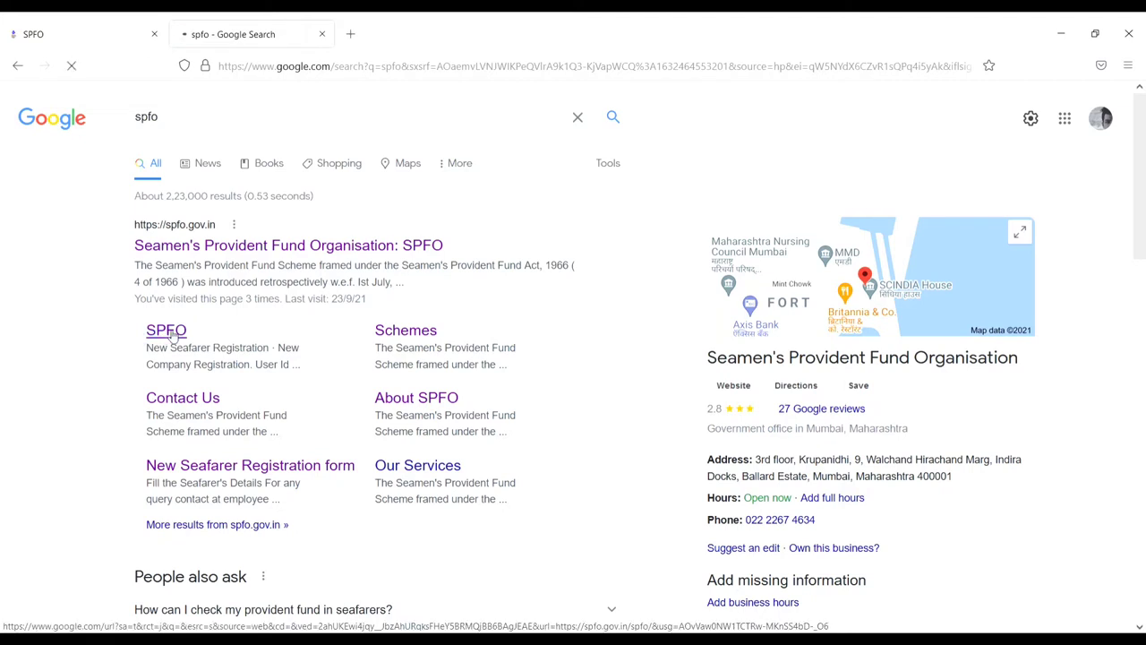
Load the spfo.gov.in homepage from the search result
{"action": "left_click", "coordinate": [165, 329]}
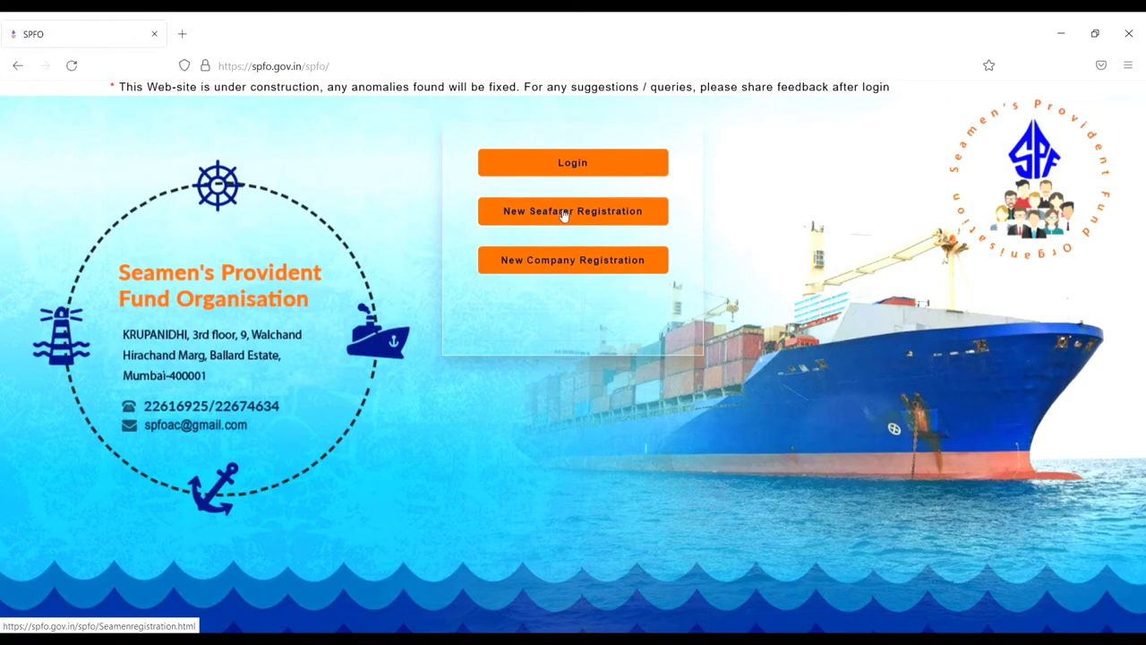
{"action": "mouse_move", "coordinate": [661, 204]}
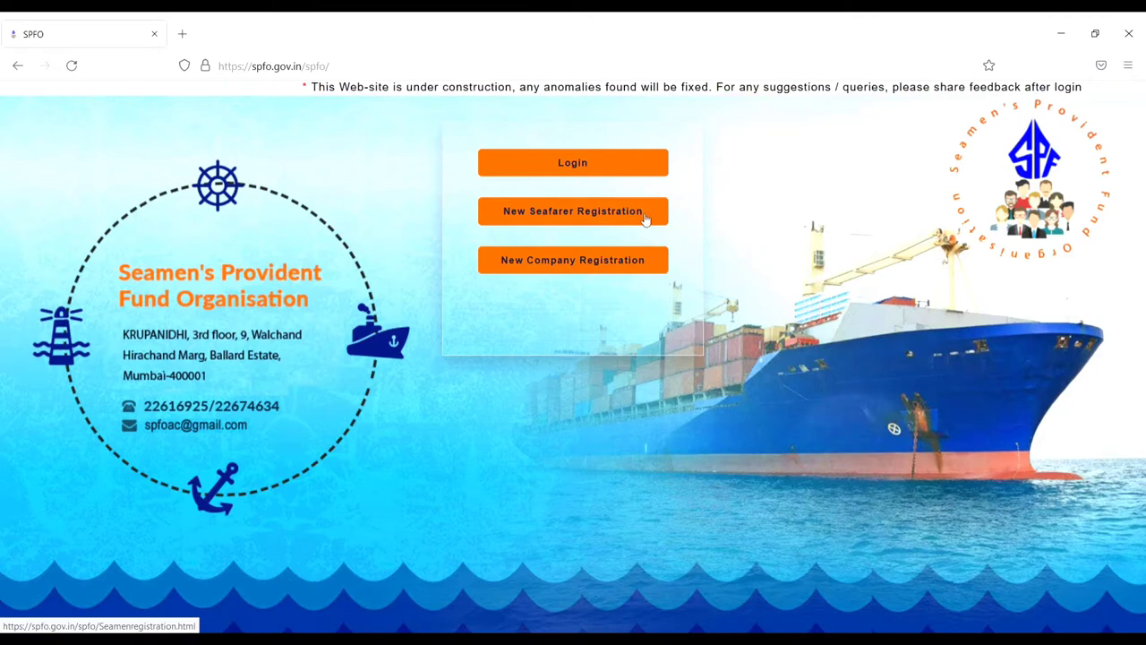
Open New Seafarer Registration and scroll through the seafarer detail fields
{"action": "left_click", "coordinate": [572, 212]}
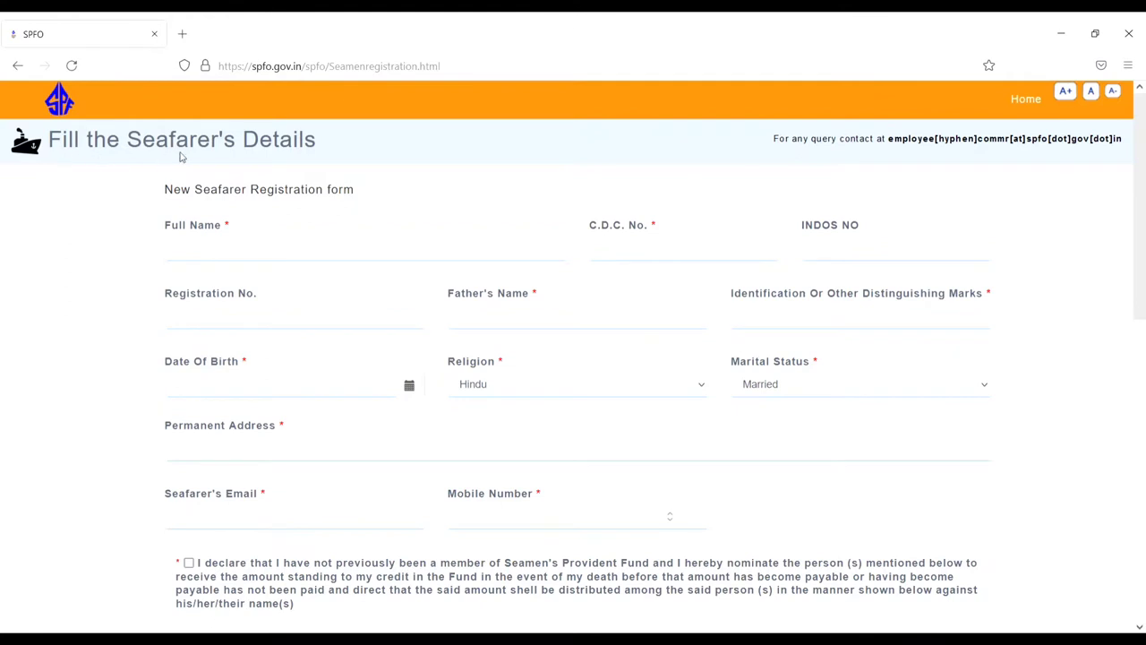
{"action": "mouse_move", "coordinate": [233, 206]}
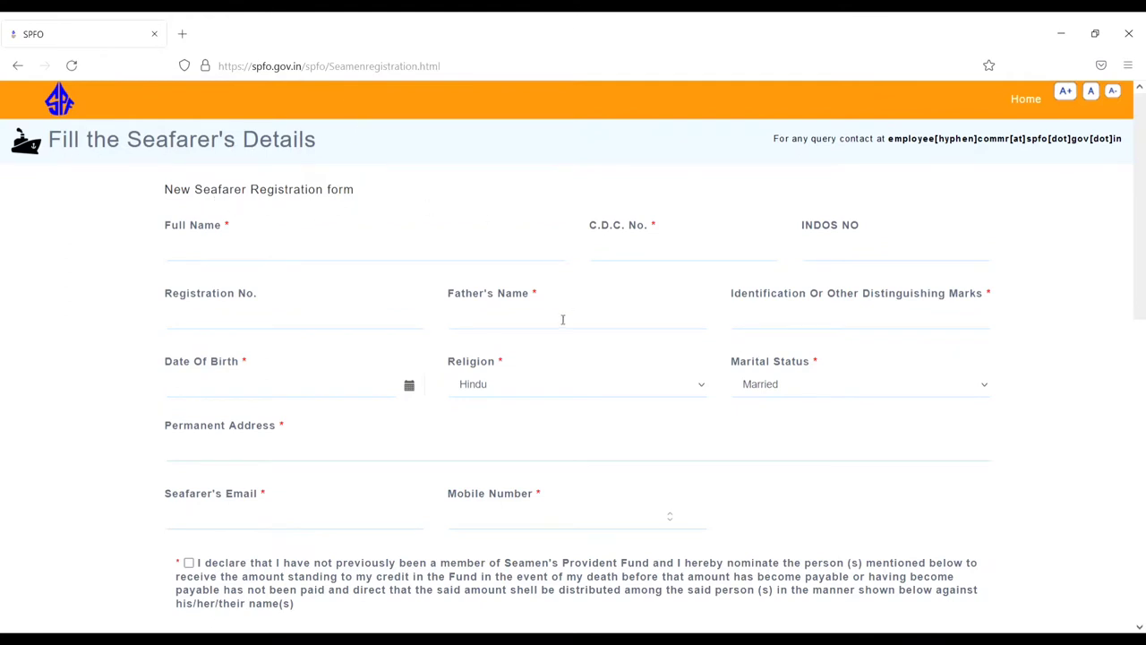
{"action": "mouse_move", "coordinate": [322, 267]}
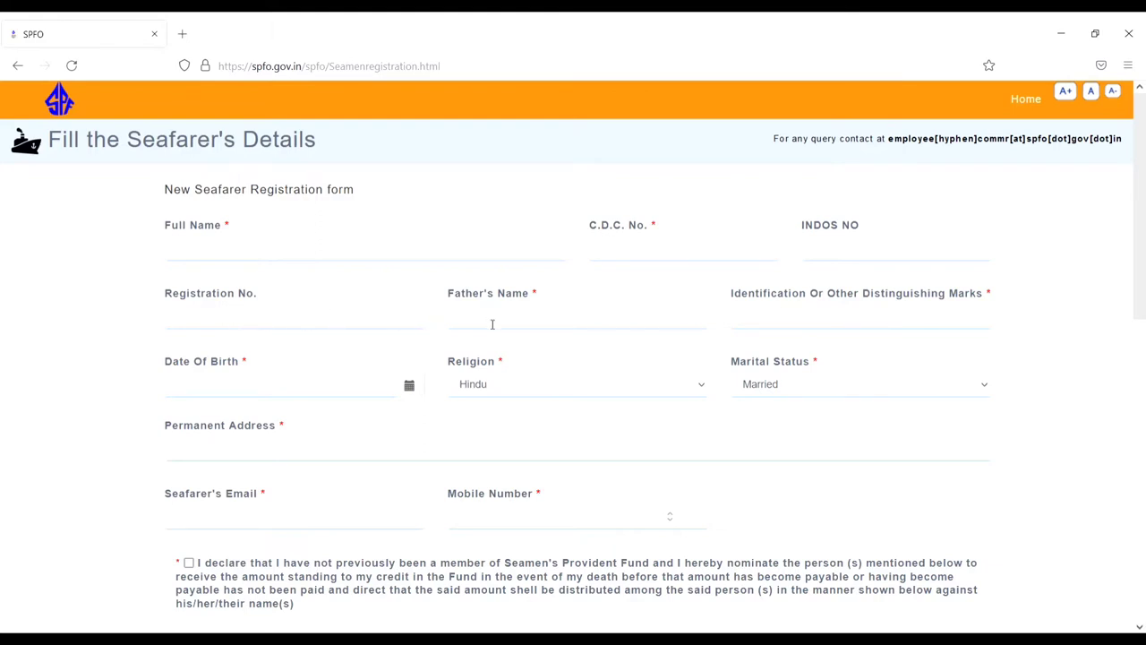
{"action": "mouse_move", "coordinate": [792, 312]}
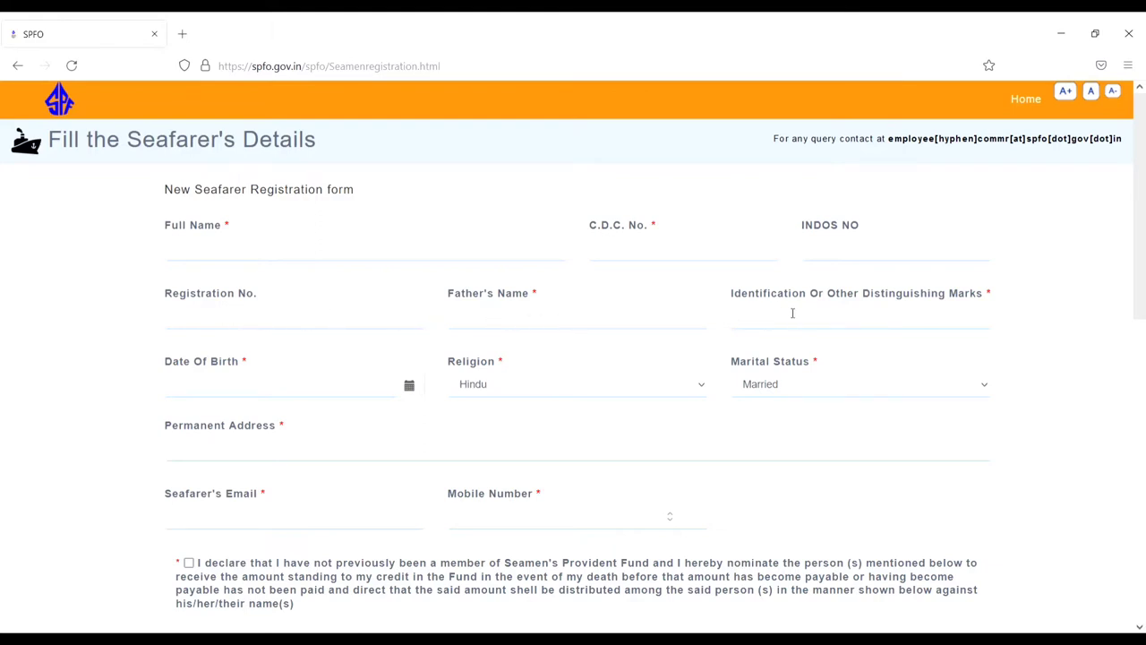
{"action": "mouse_move", "coordinate": [1131, 273]}
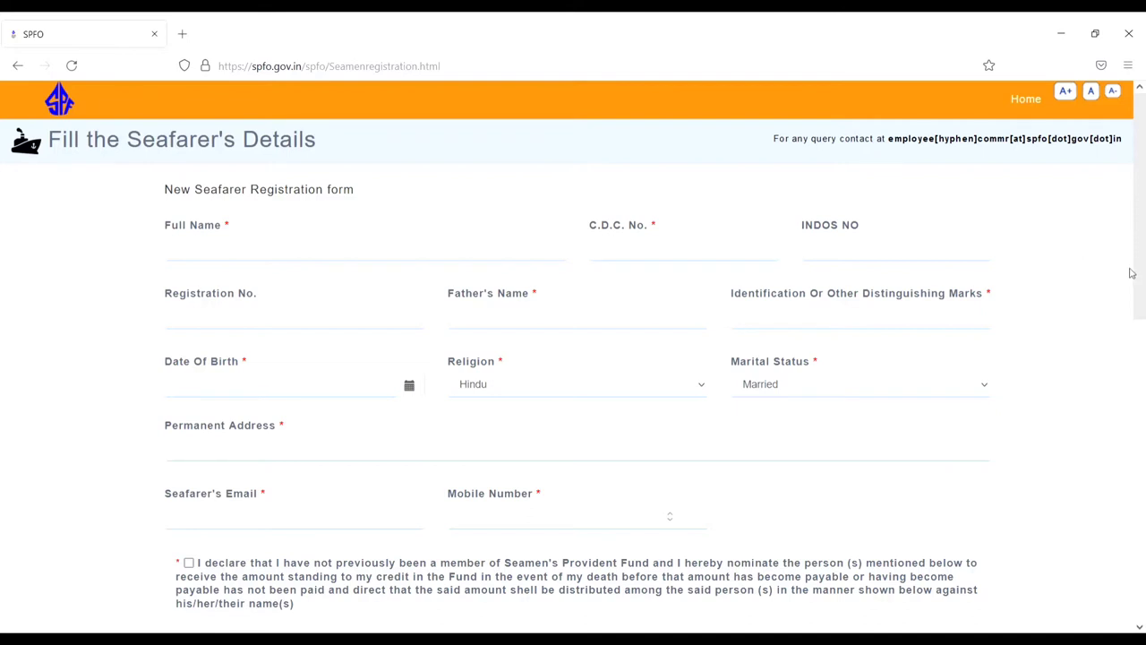
{"action": "scroll", "scroll_direction": "down", "scroll_amount": 3}
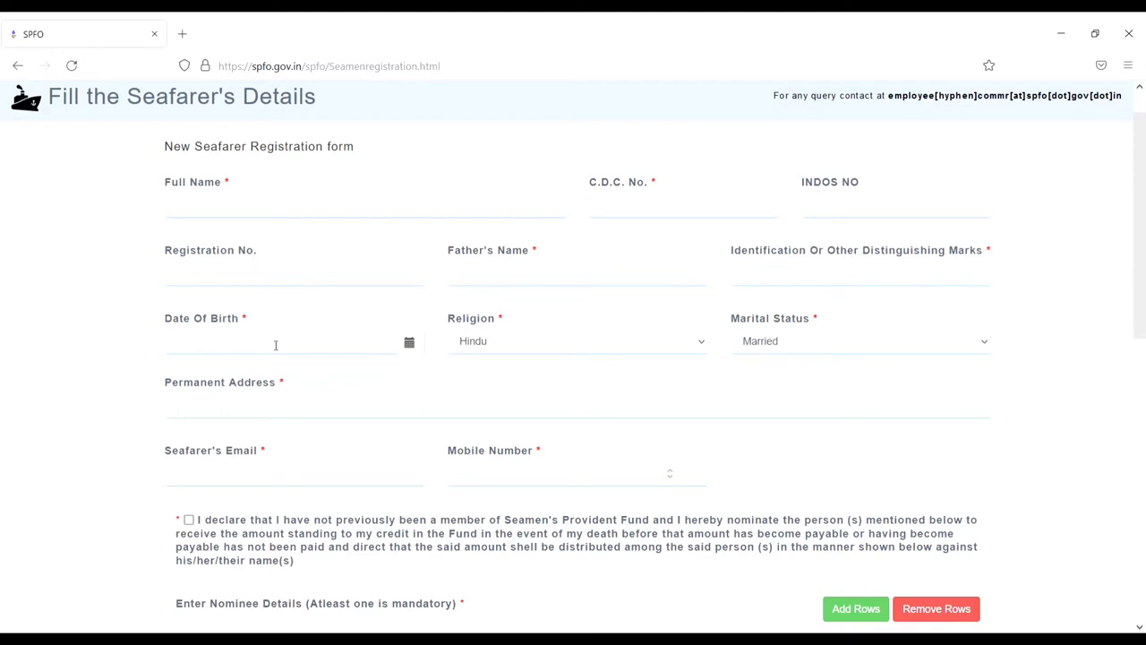
{"action": "mouse_move", "coordinate": [585, 334]}
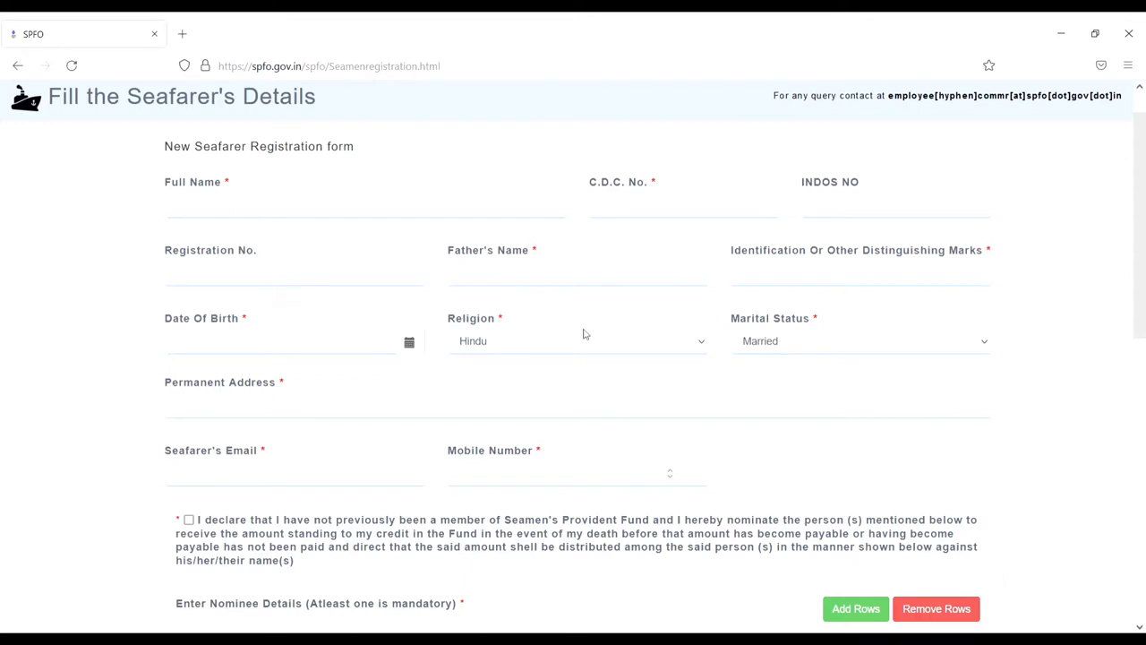
{"action": "mouse_move", "coordinate": [711, 342]}
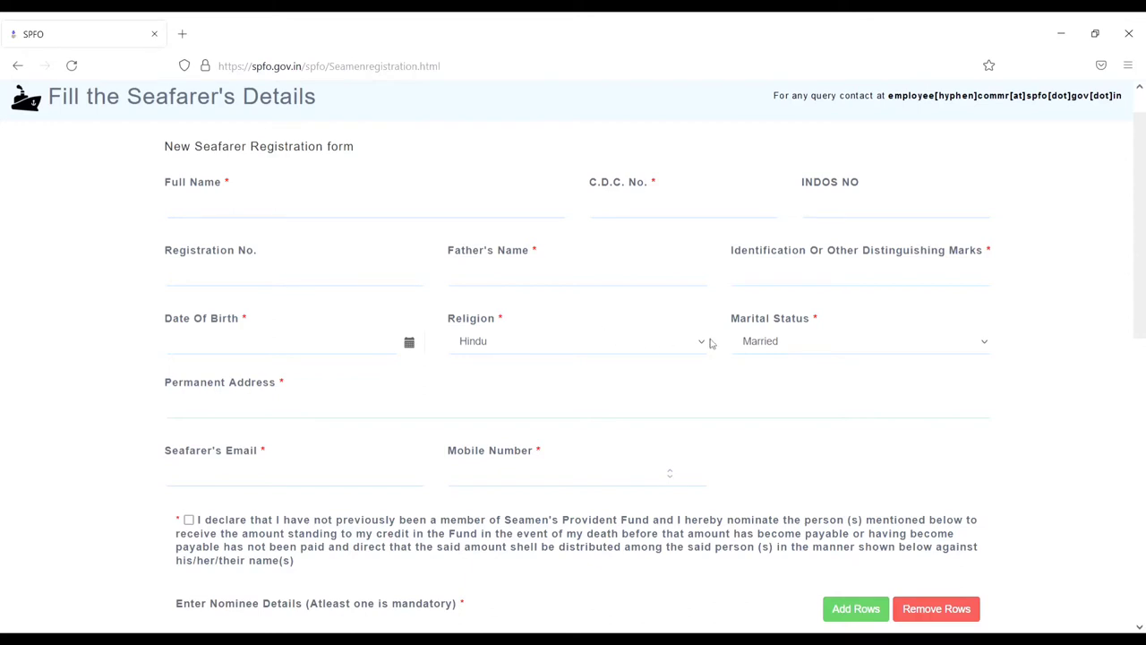
{"action": "mouse_move", "coordinate": [833, 343]}
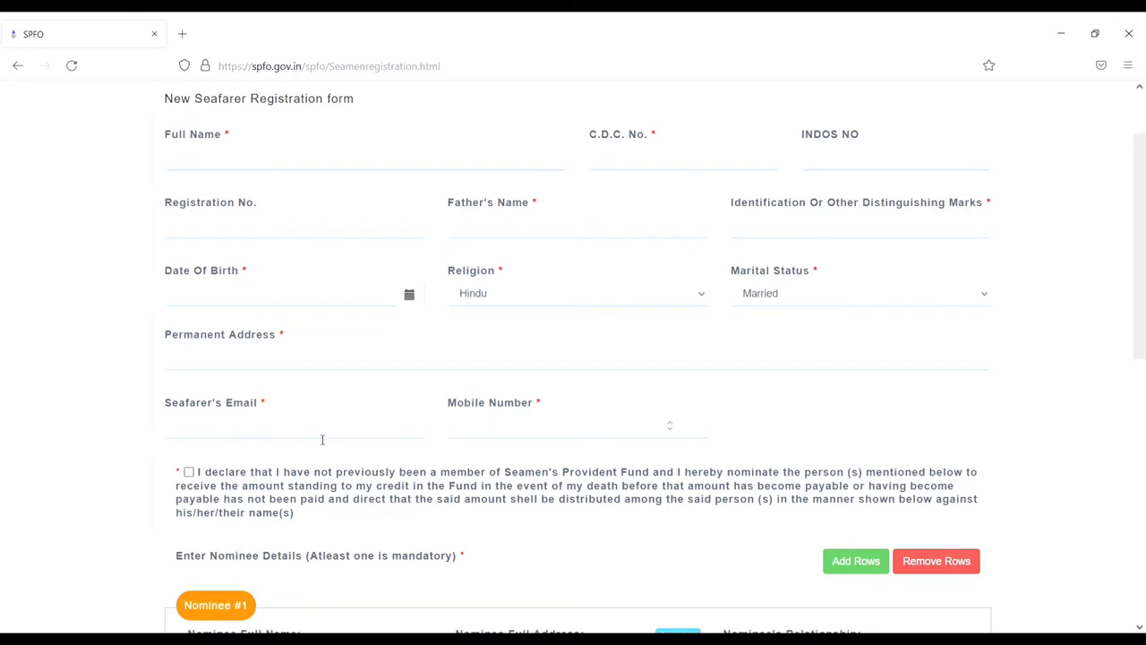
{"action": "mouse_move", "coordinate": [636, 429]}
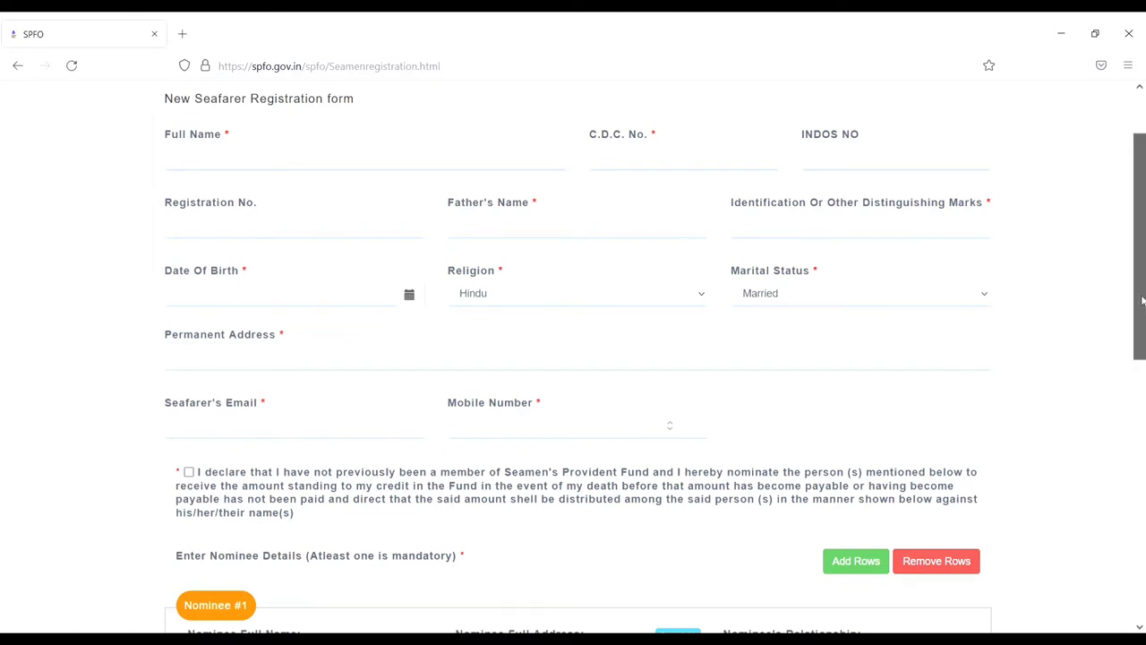
Tick the no-previous-membership declaration and scroll down to the Nominee #1 section
{"action": "scroll", "scroll_direction": "down", "scroll_amount": 3}
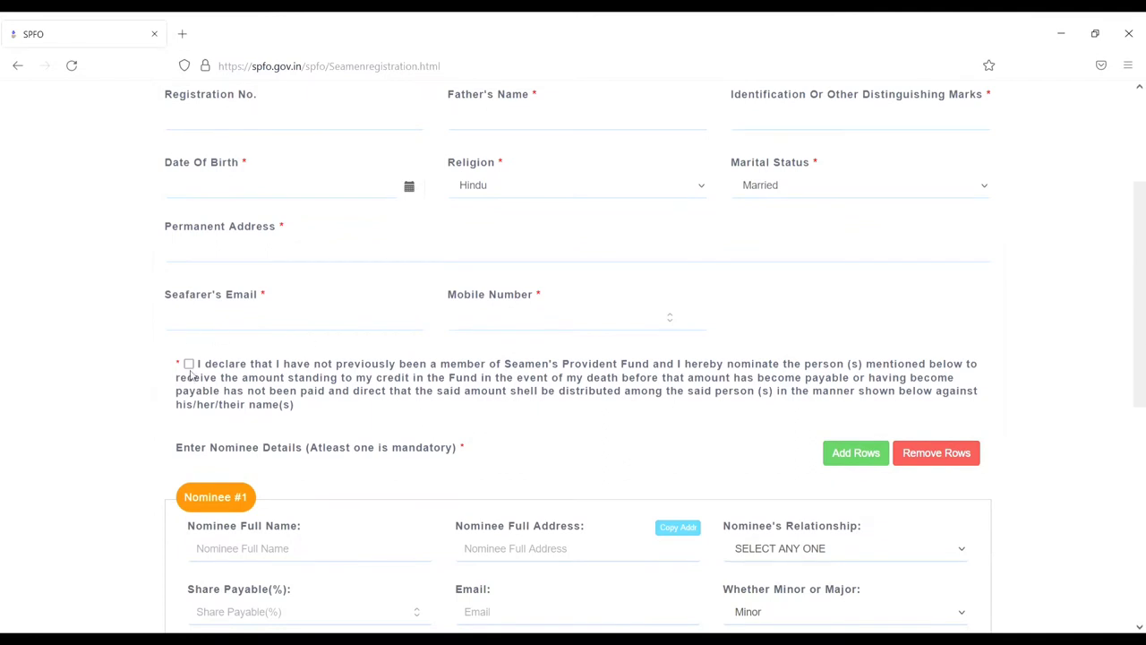
{"action": "left_click", "coordinate": [189, 365]}
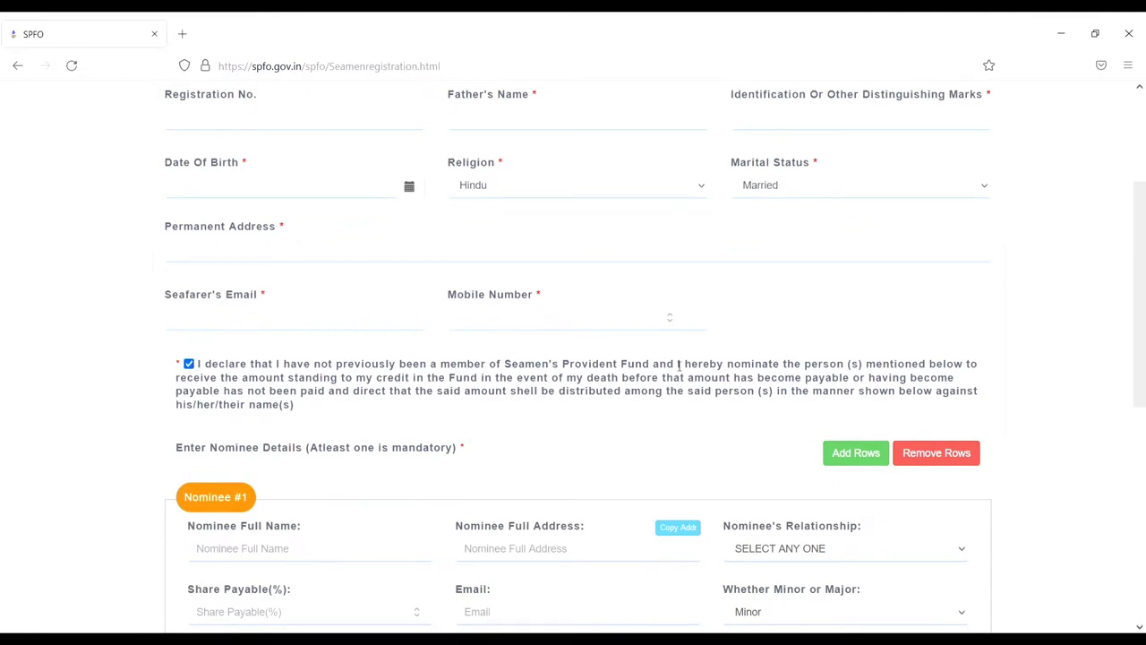
{"action": "scroll", "scroll_direction": "down", "scroll_amount": 3}
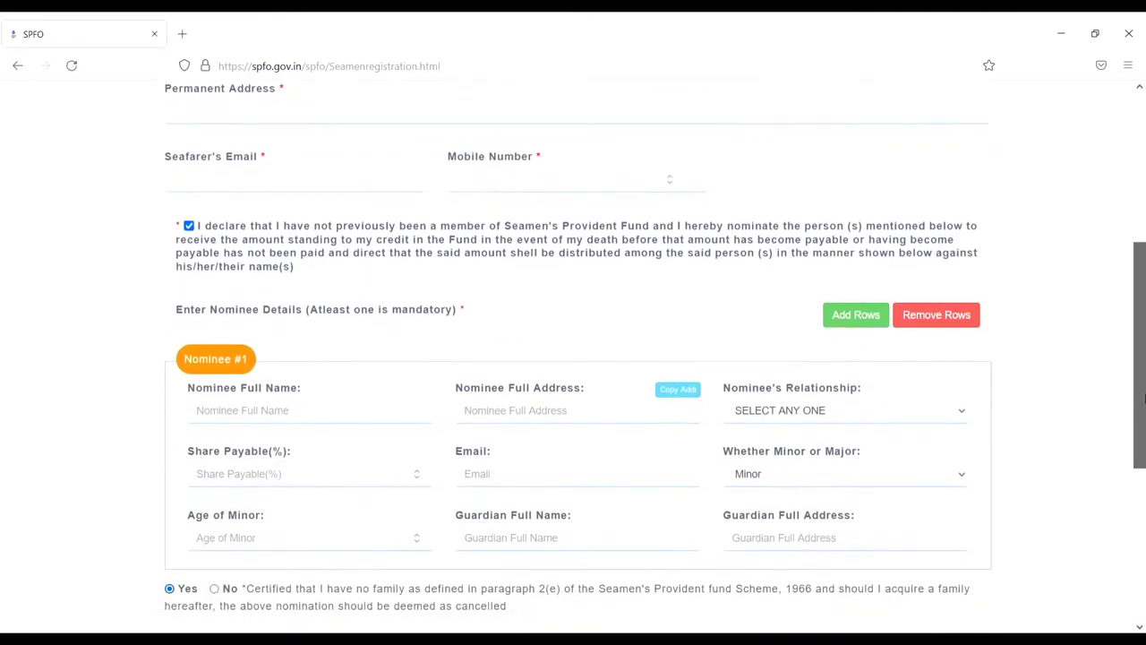
{"action": "scroll", "scroll_direction": "down", "scroll_amount": 3}
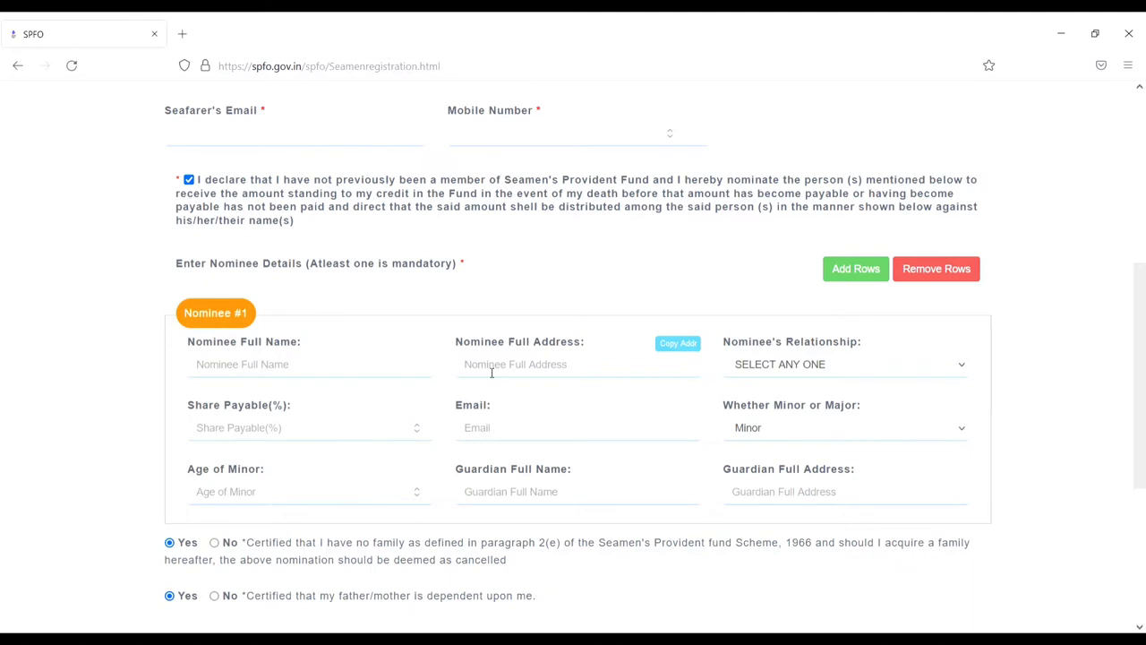
{"action": "mouse_move", "coordinate": [764, 348]}
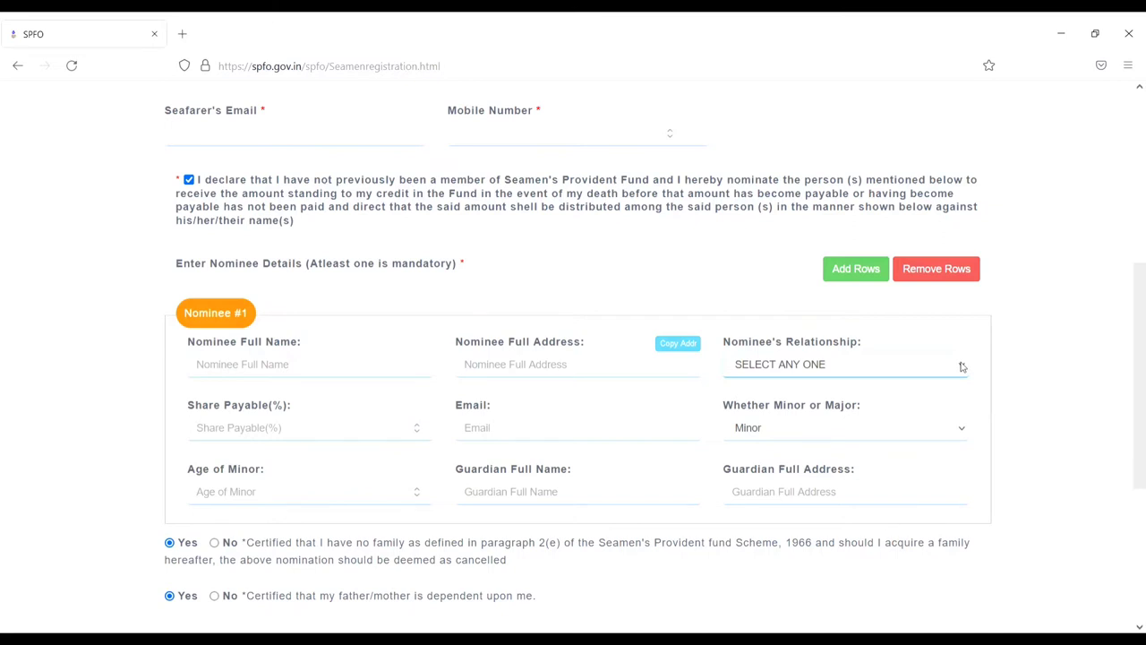
{"action": "mouse_move", "coordinate": [711, 394]}
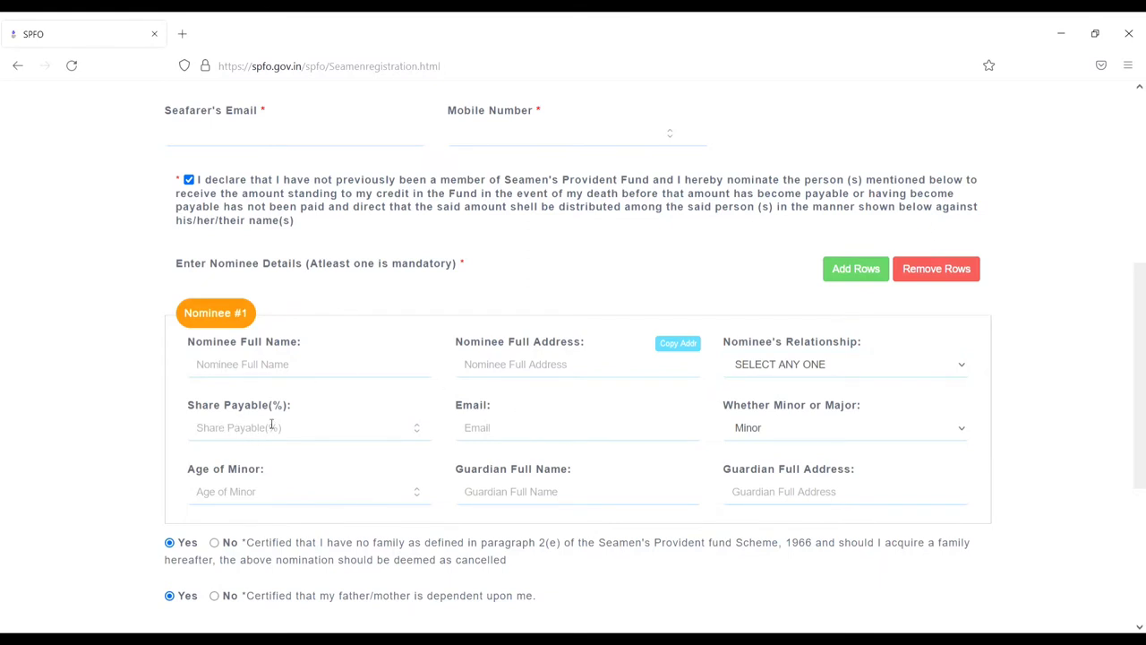
{"action": "mouse_move", "coordinate": [421, 432]}
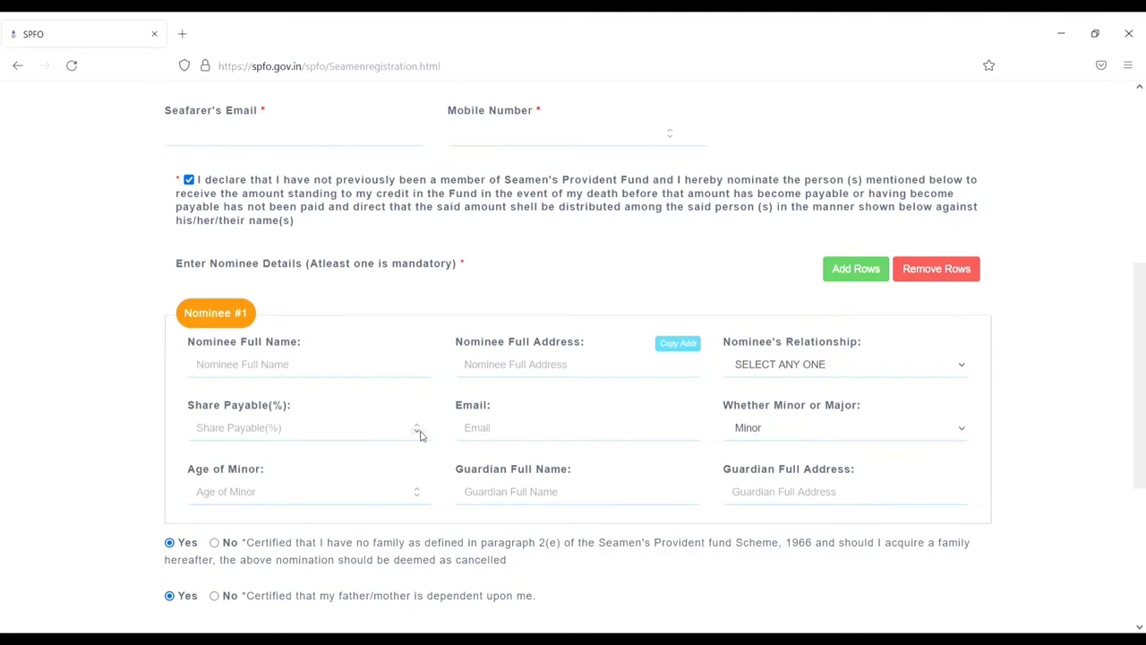
{"action": "mouse_move", "coordinate": [417, 427]}
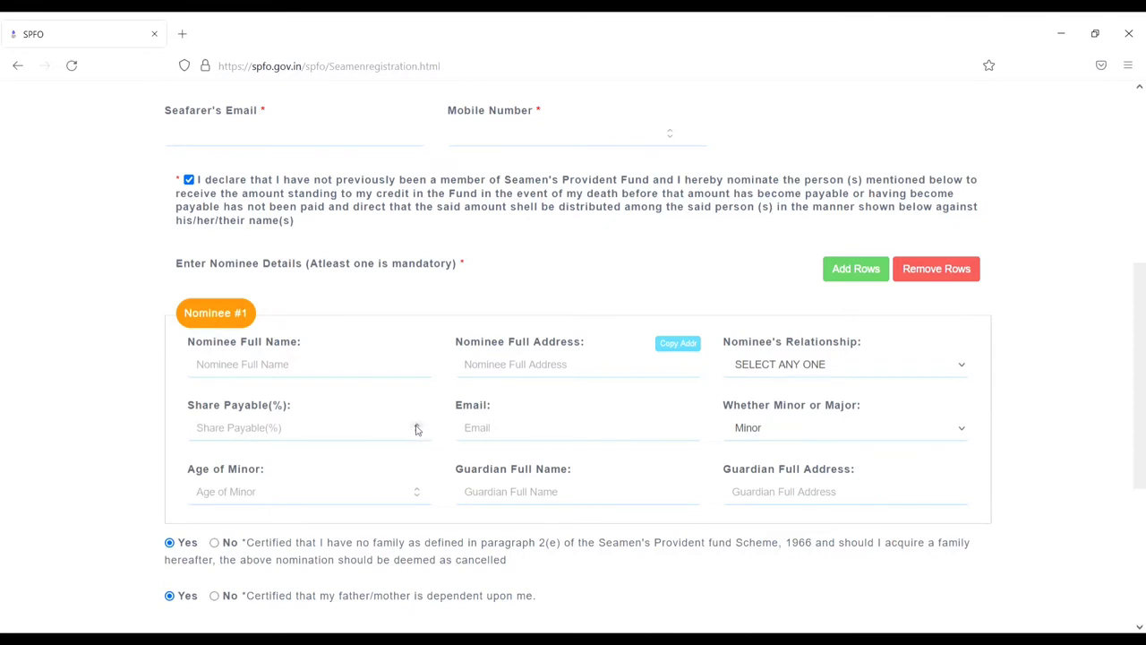
Enter the nominee's share, set the nominee to Major, and scroll to the uploads and captcha
{"action": "type", "text": "2"}
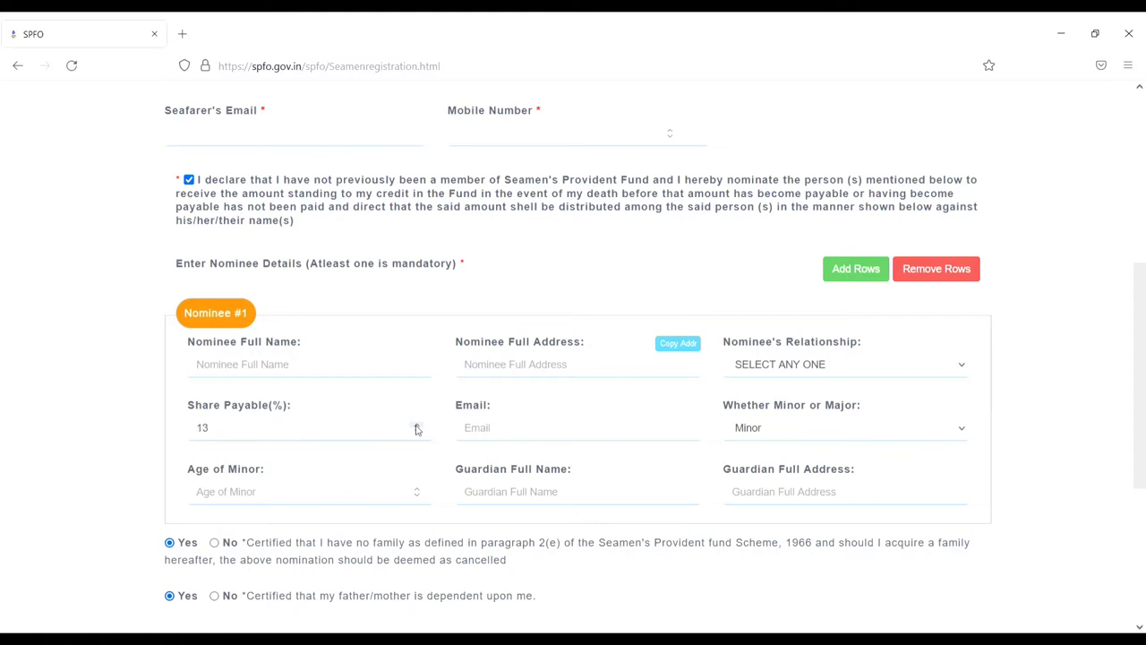
{"action": "type", "text": "40"}
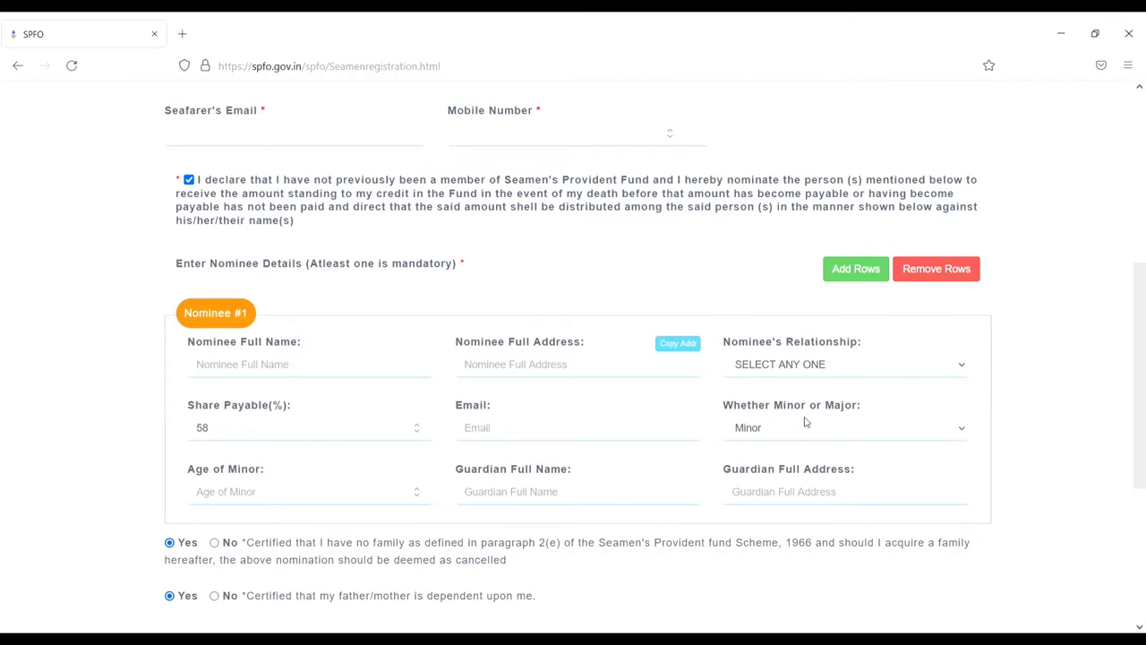
{"action": "mouse_move", "coordinate": [929, 424]}
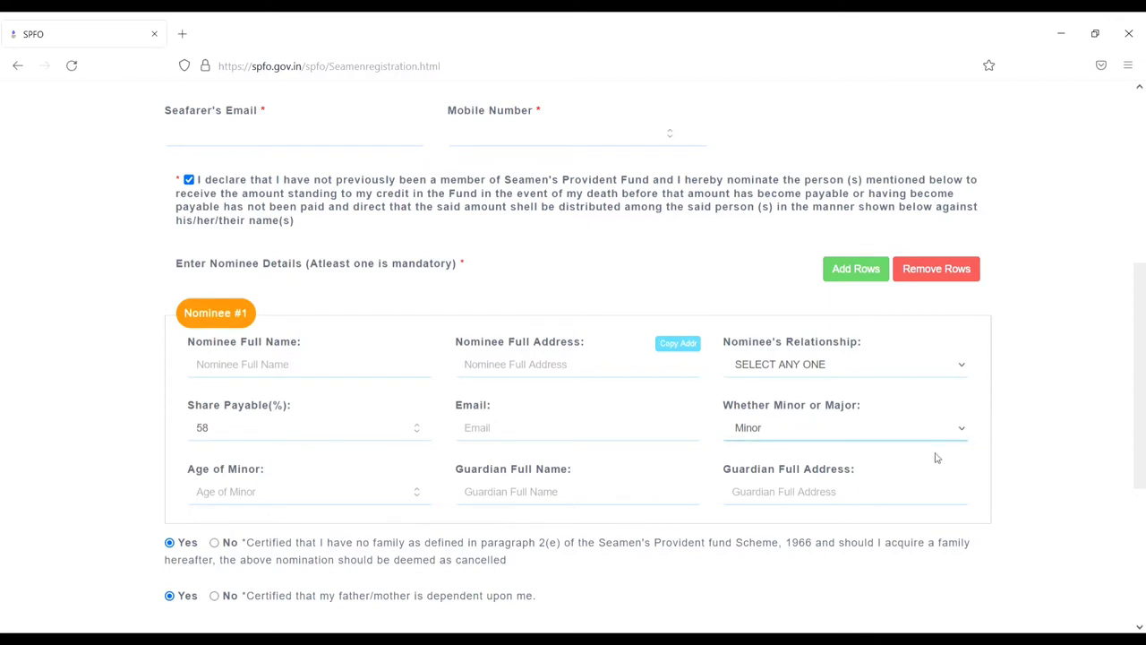
{"action": "left_click", "coordinate": [844, 428]}
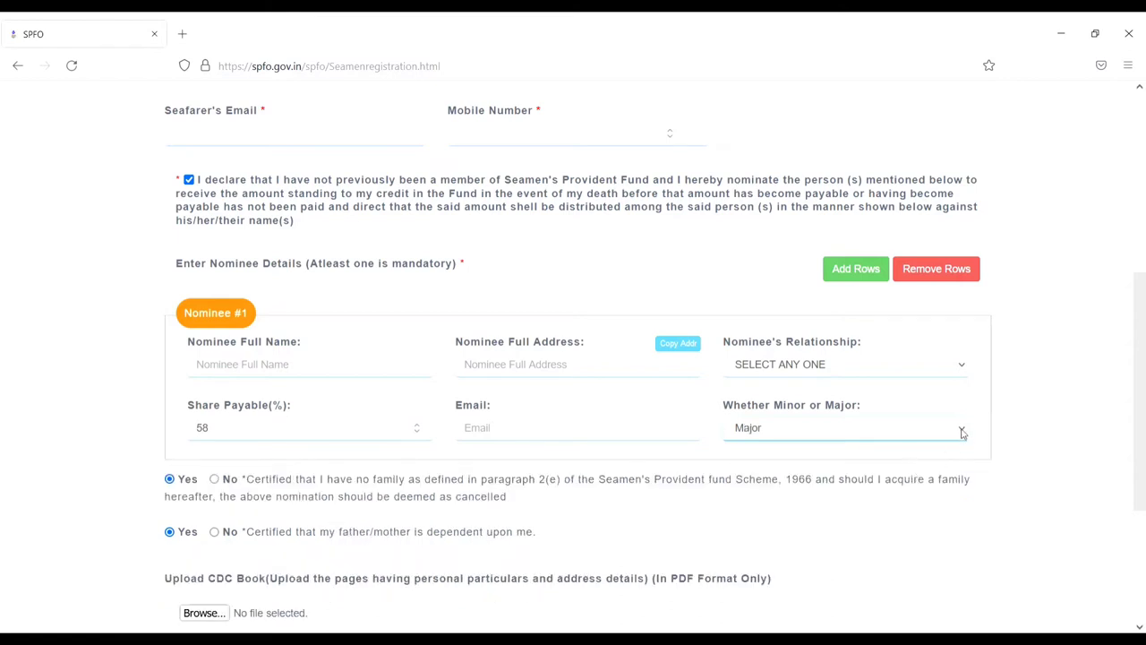
{"action": "mouse_move", "coordinate": [915, 458]}
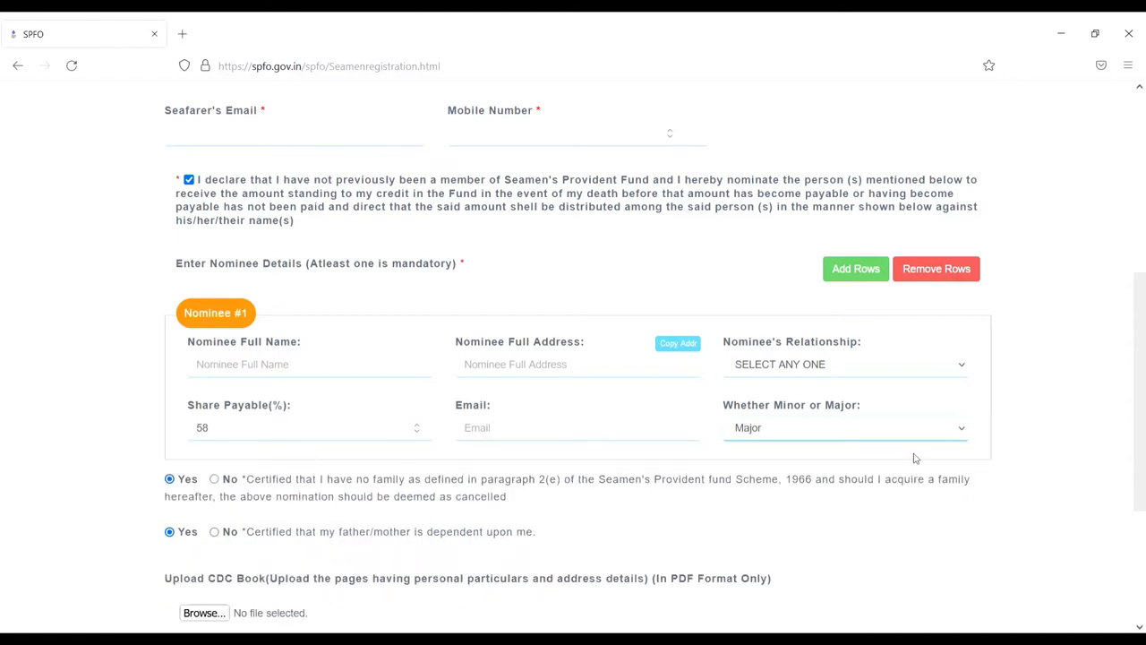
{"action": "left_click", "coordinate": [845, 428]}
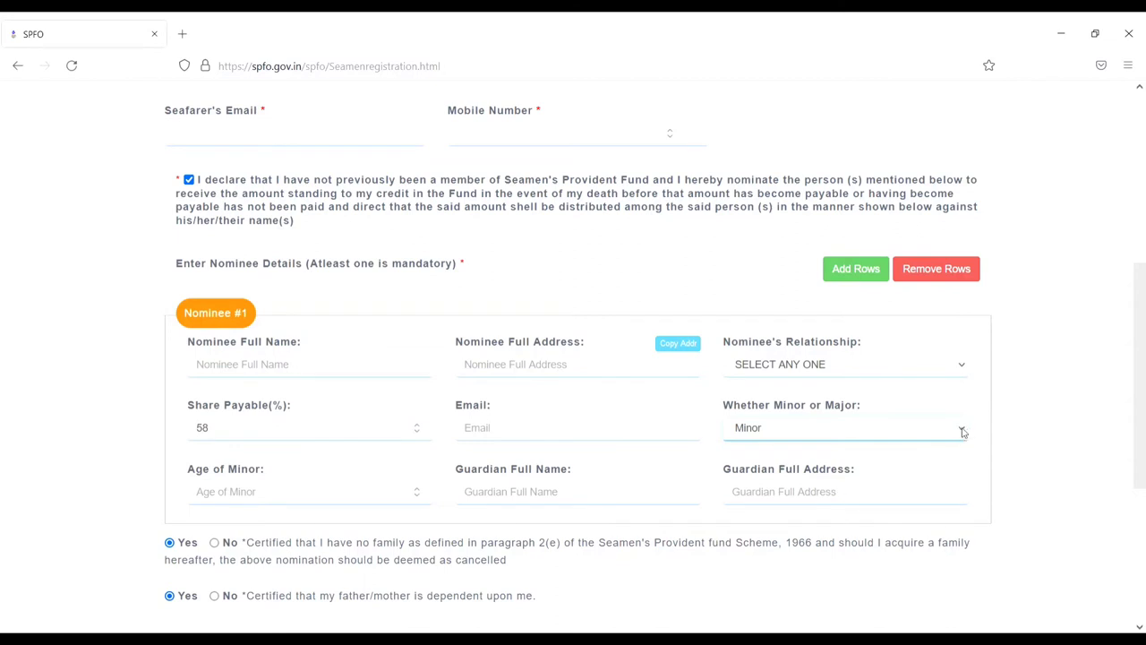
{"action": "left_click", "coordinate": [846, 428]}
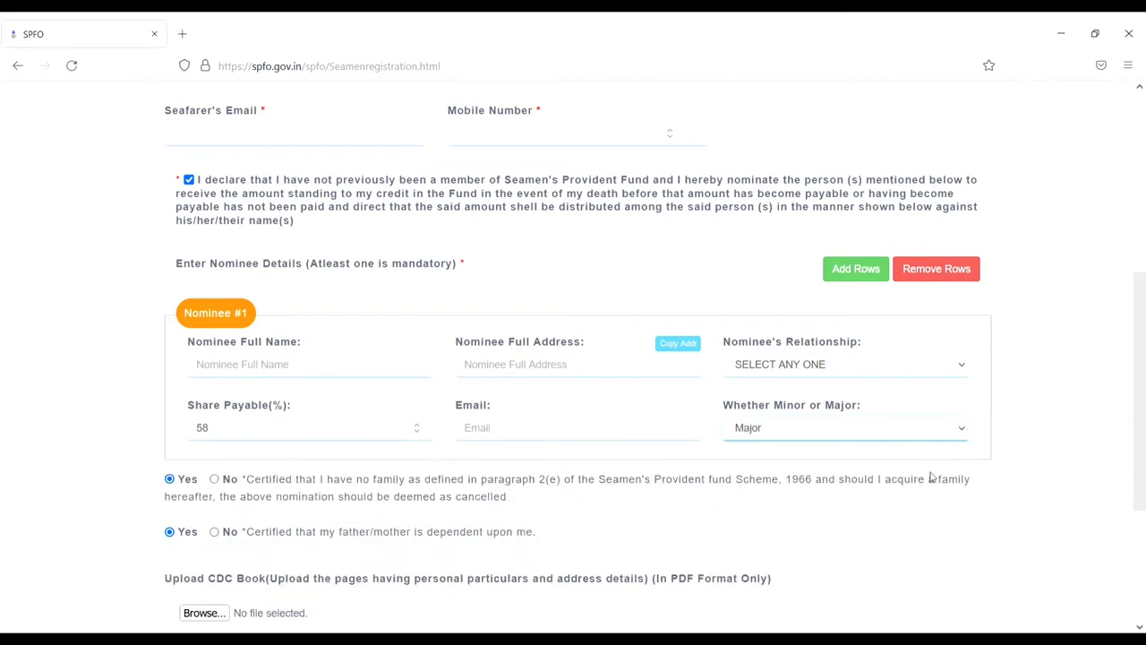
{"action": "scroll", "scroll_direction": "down", "scroll_amount": 3}
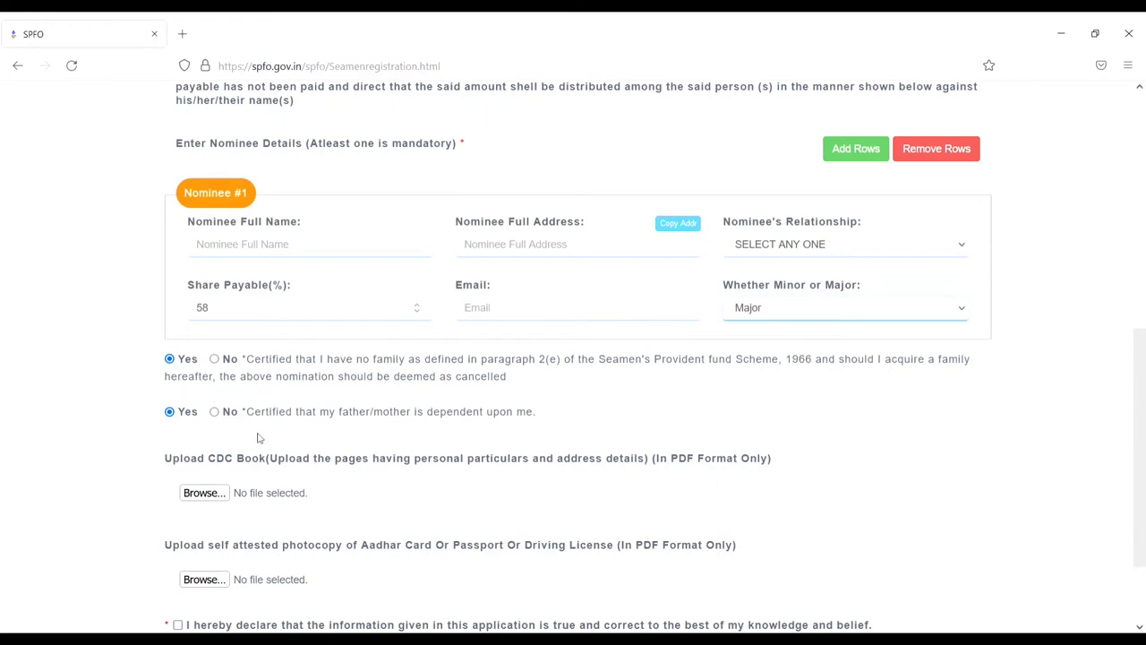
{"action": "mouse_move", "coordinate": [442, 412]}
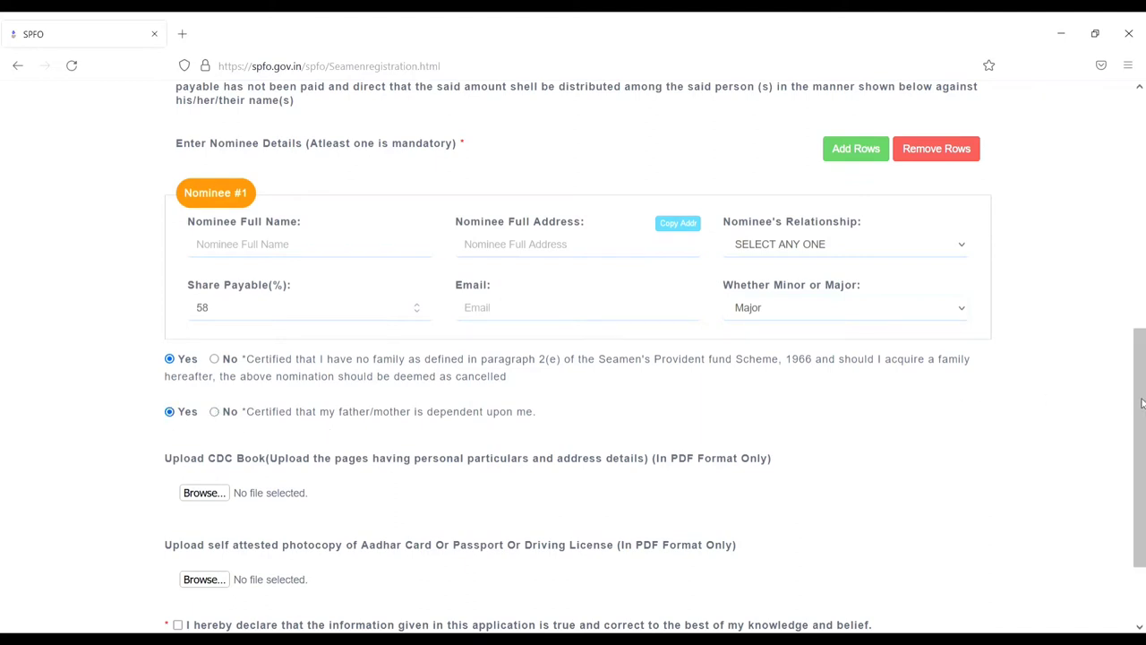
{"action": "scroll", "scroll_direction": "down", "scroll_amount": 3}
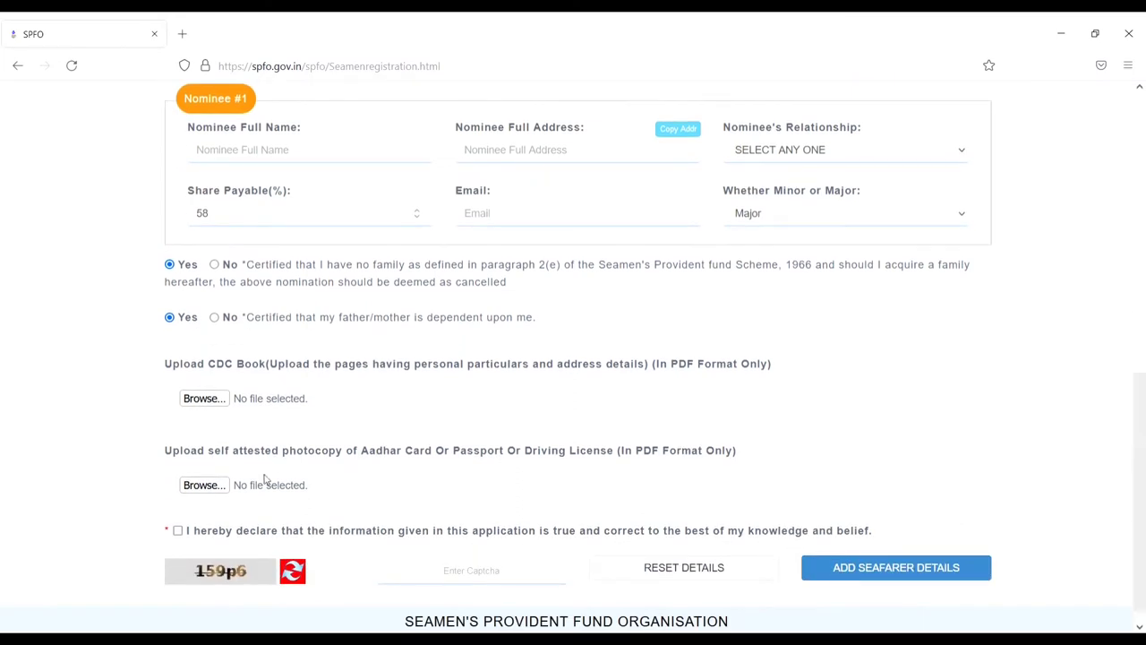
{"action": "mouse_move", "coordinate": [271, 372]}
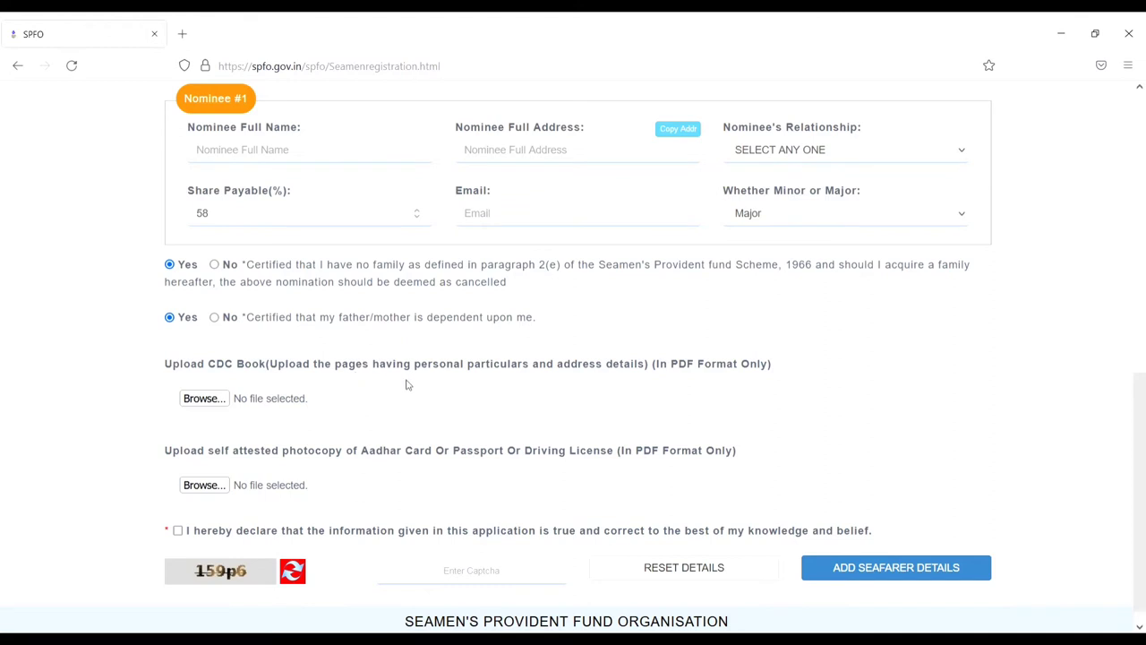
{"action": "mouse_move", "coordinate": [597, 381]}
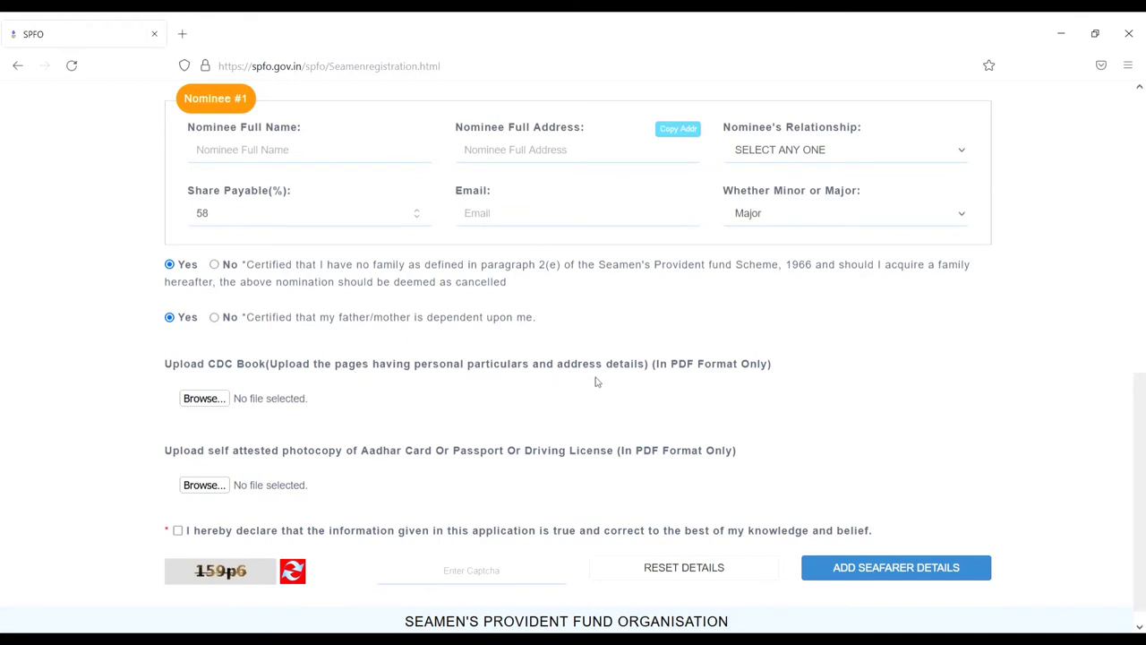
{"action": "mouse_move", "coordinate": [682, 385]}
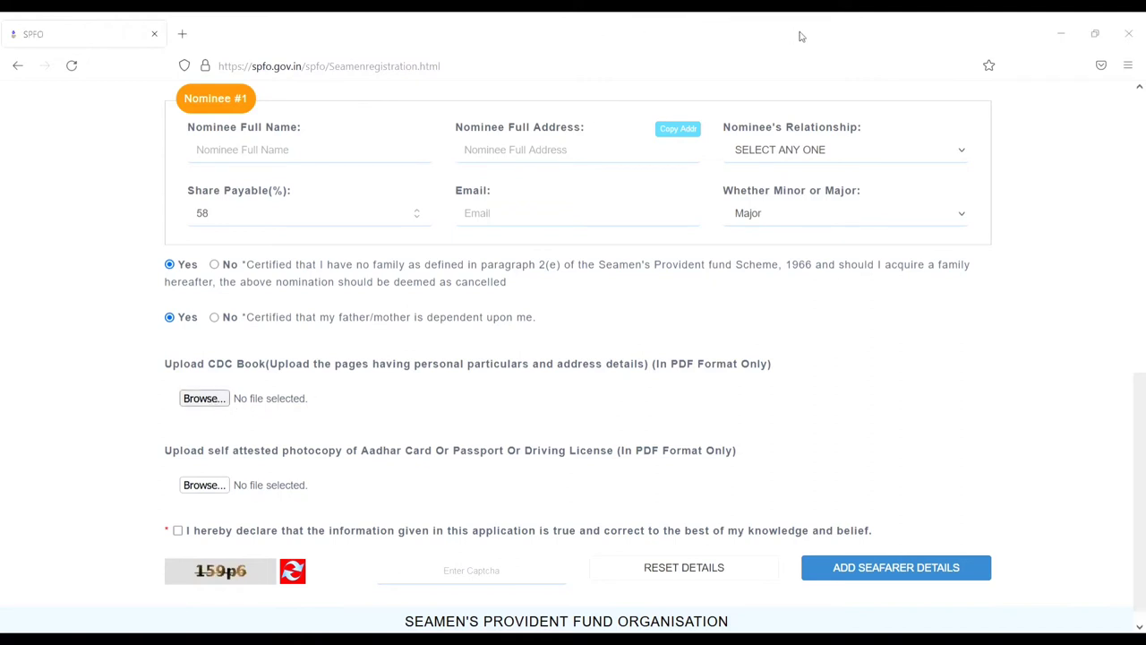
{"action": "mouse_move", "coordinate": [485, 370]}
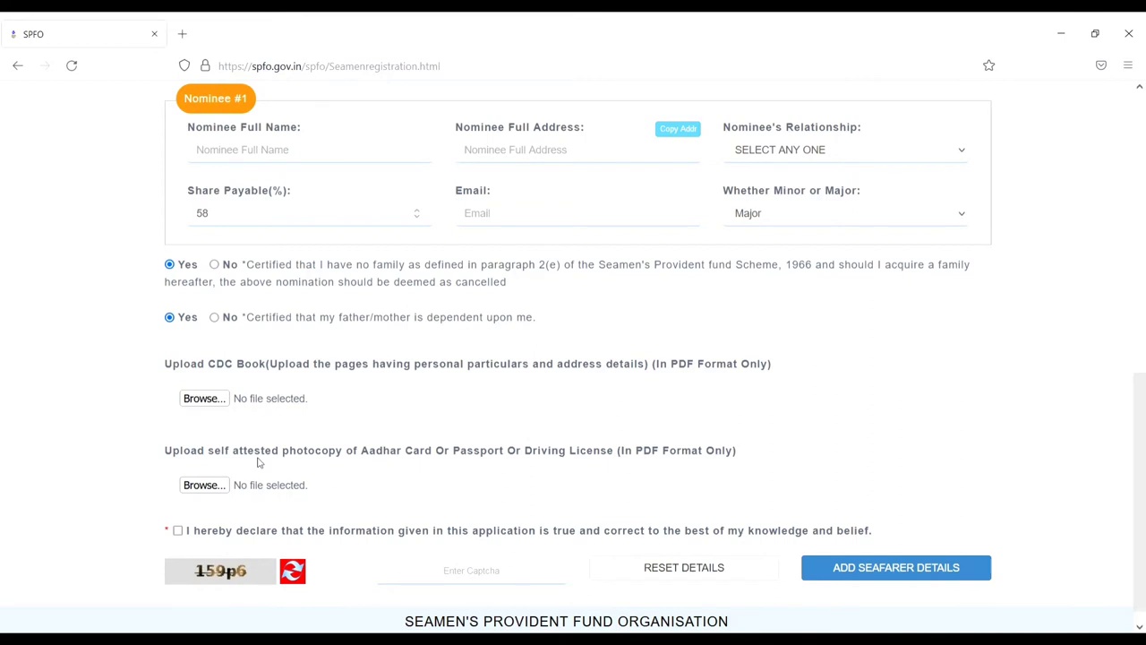
{"action": "mouse_move", "coordinate": [700, 468]}
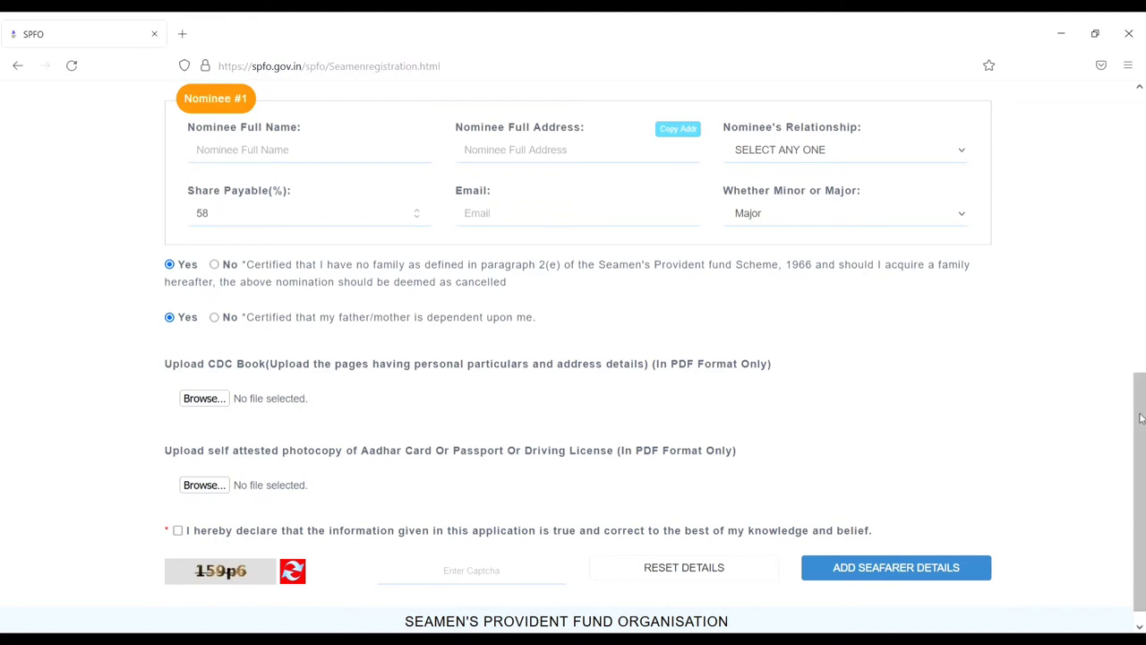
Tick the 'I hereby declare' accuracy checkbox and place the cursor in the captcha field
{"action": "scroll", "scroll_direction": "down", "scroll_amount": 3}
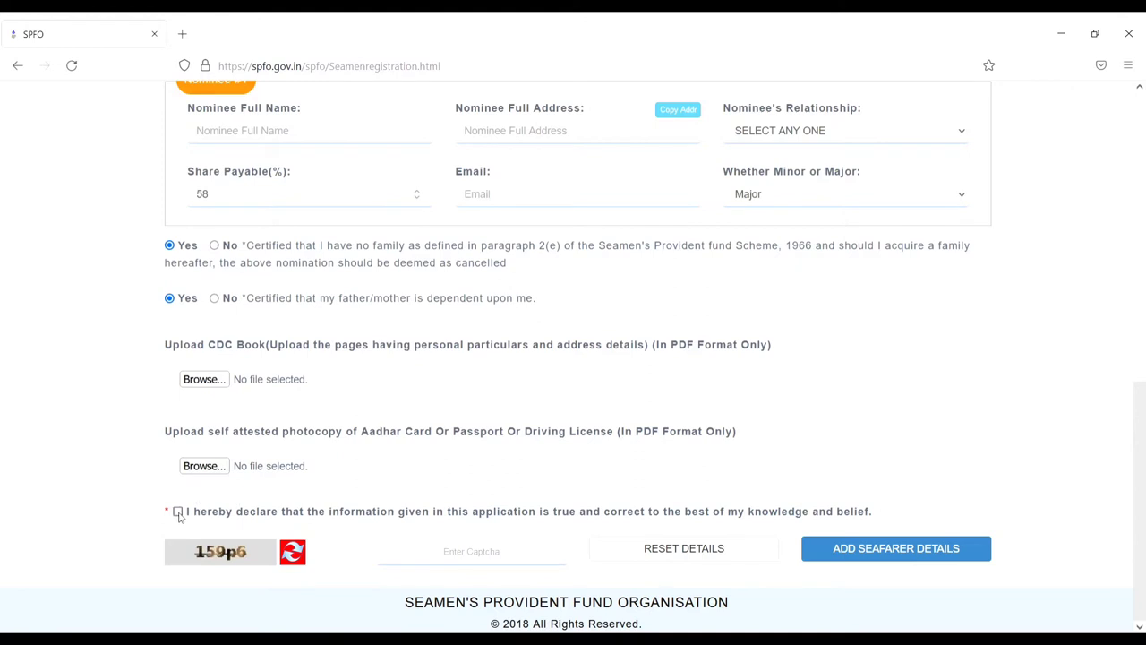
{"action": "left_click", "coordinate": [178, 511]}
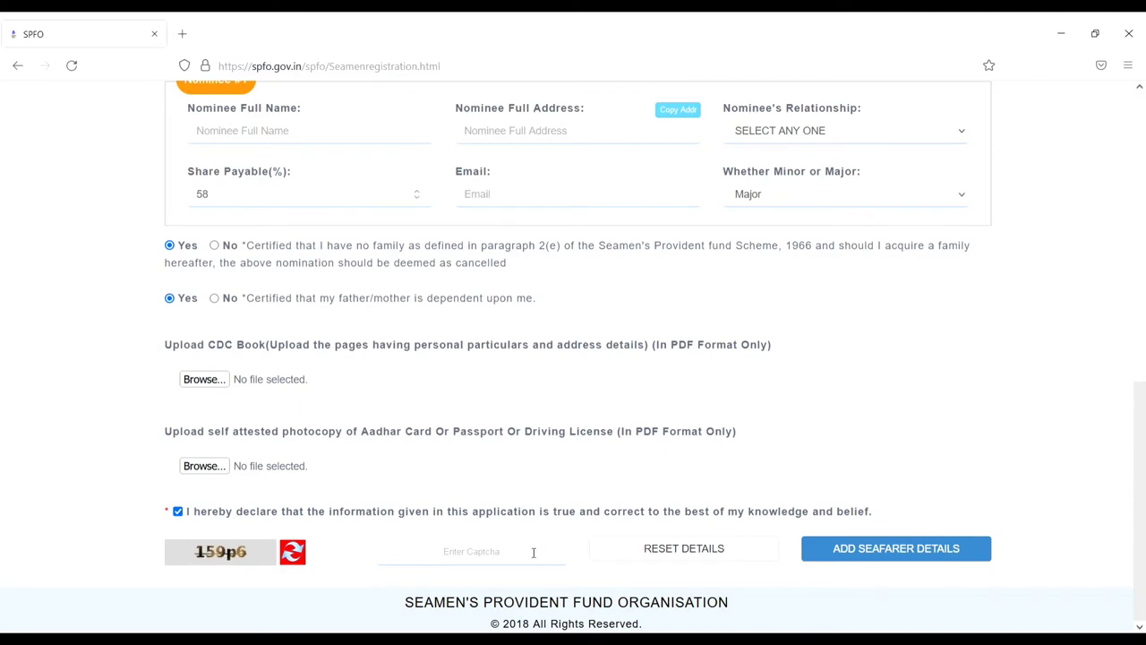
{"action": "left_click", "coordinate": [471, 548]}
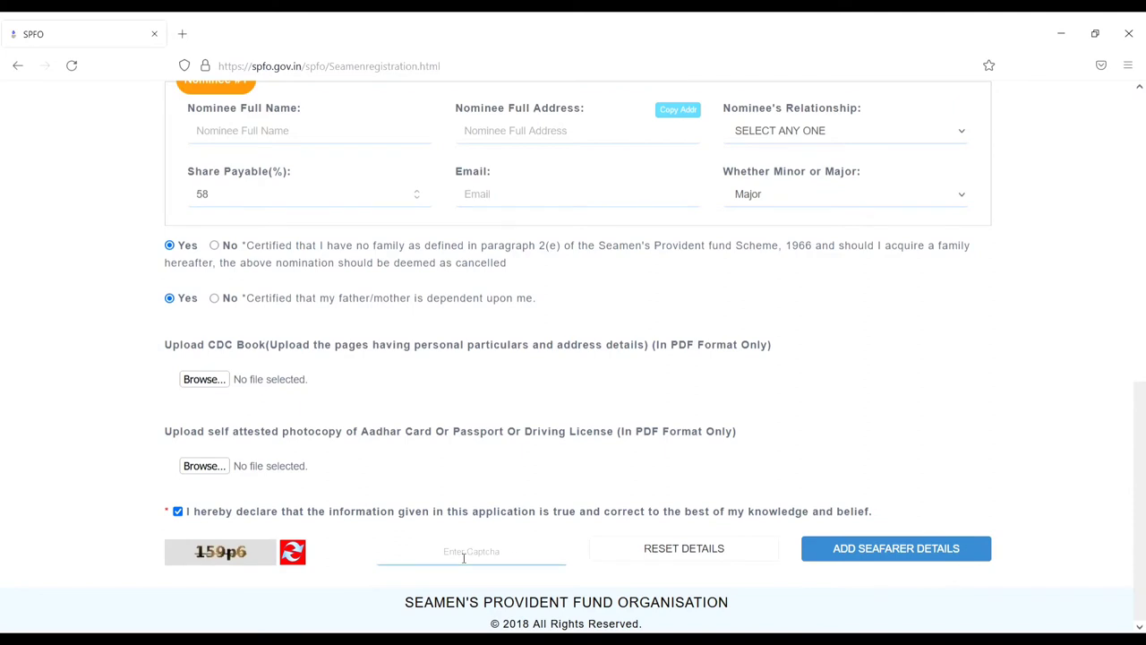
{"action": "mouse_move", "coordinate": [868, 555]}
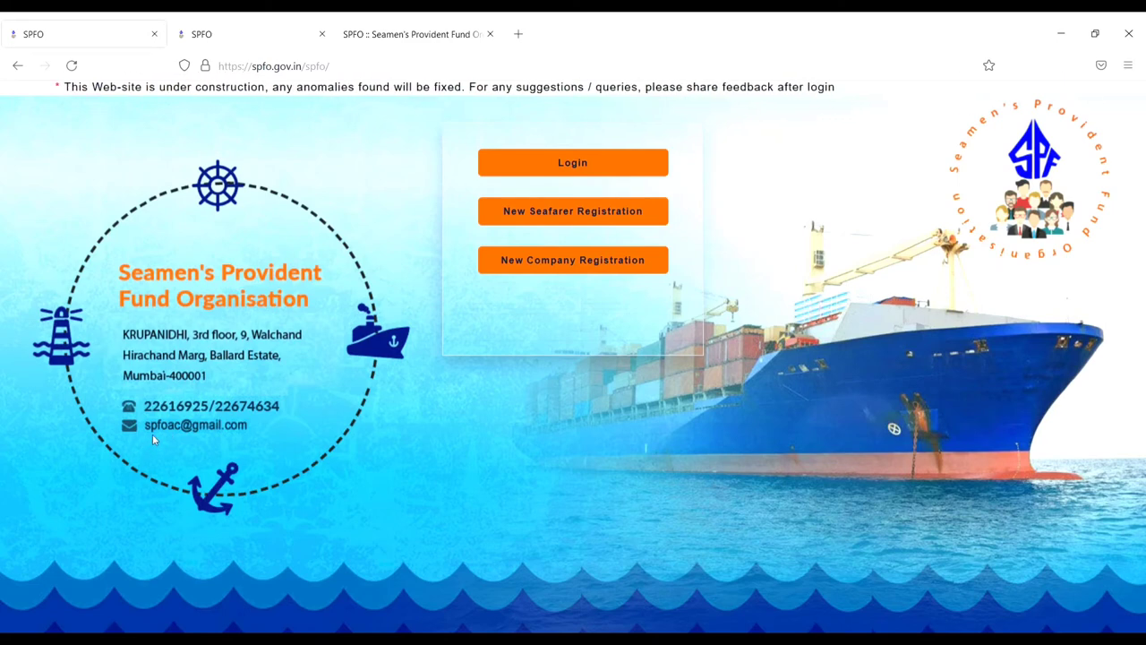
{"action": "mouse_move", "coordinate": [228, 440]}
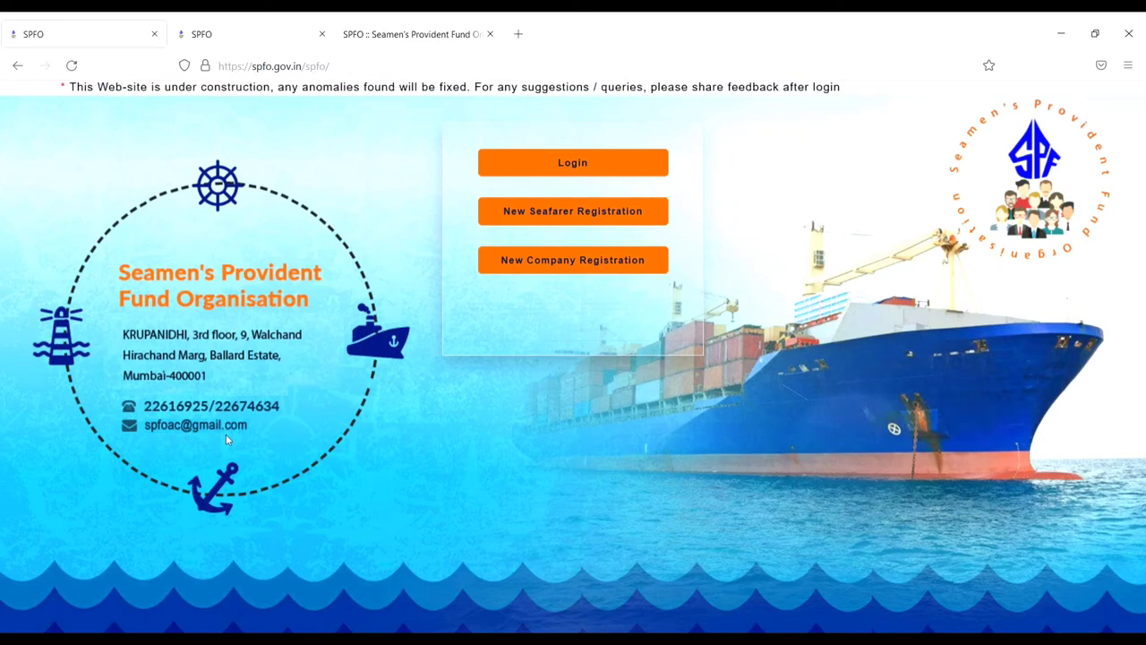
{"action": "mouse_move", "coordinate": [199, 425]}
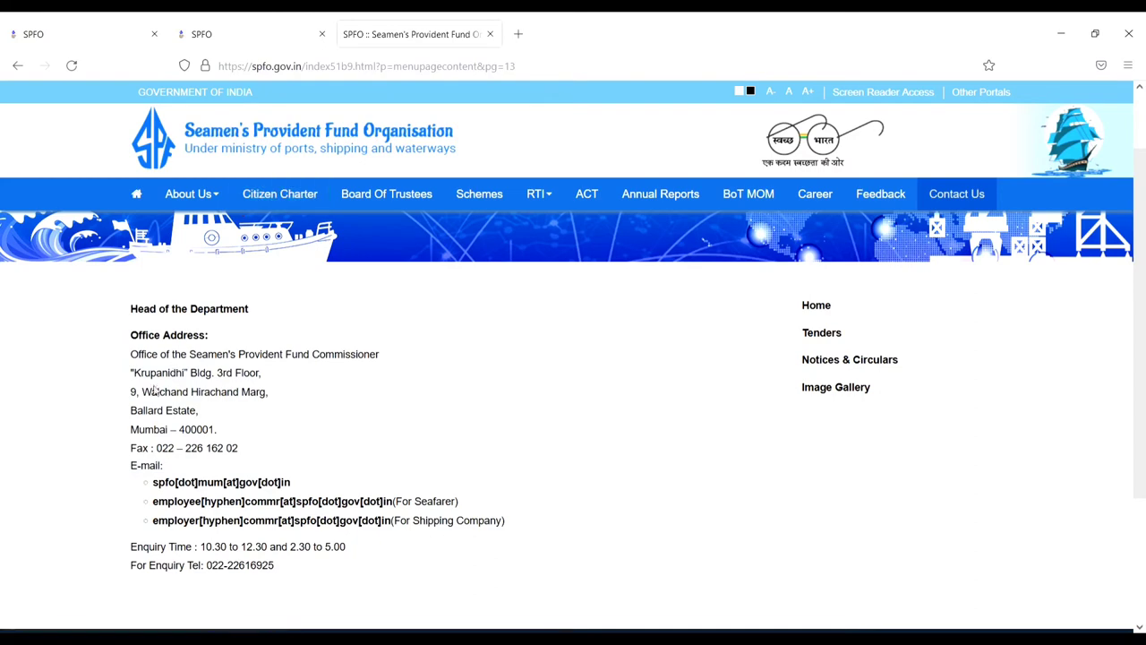
{"action": "mouse_move", "coordinate": [880, 194]}
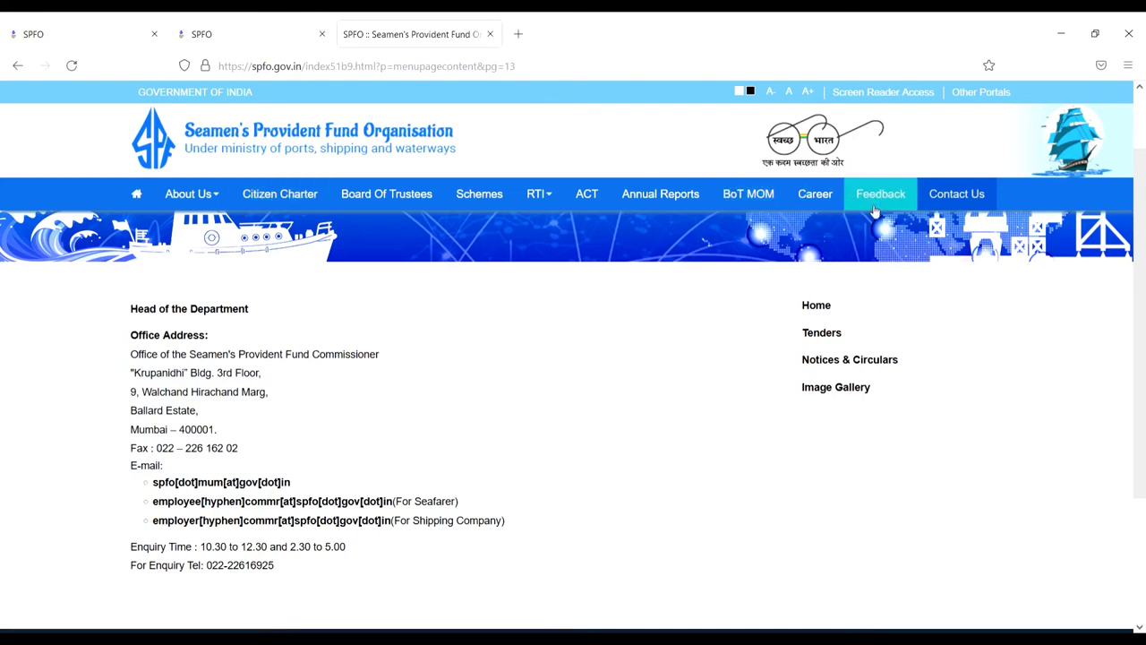
Open Contact Us and scroll through the office address, enquiry e-mails and enquiry hours
{"action": "left_click", "coordinate": [956, 193]}
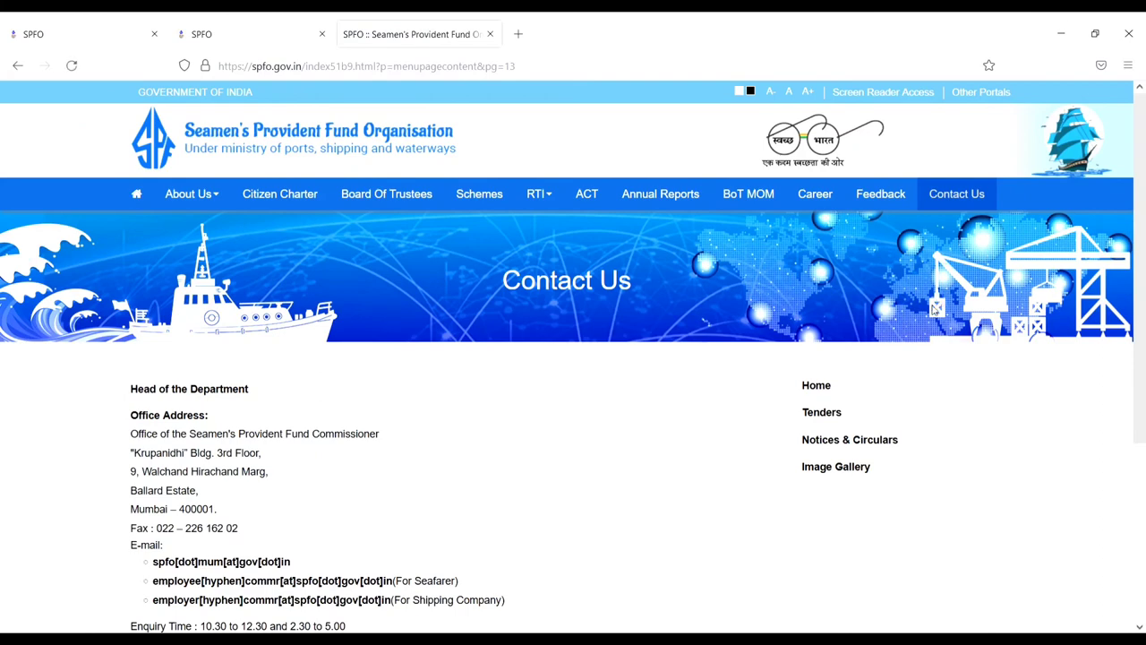
{"action": "scroll", "scroll_direction": "down", "scroll_amount": 3}
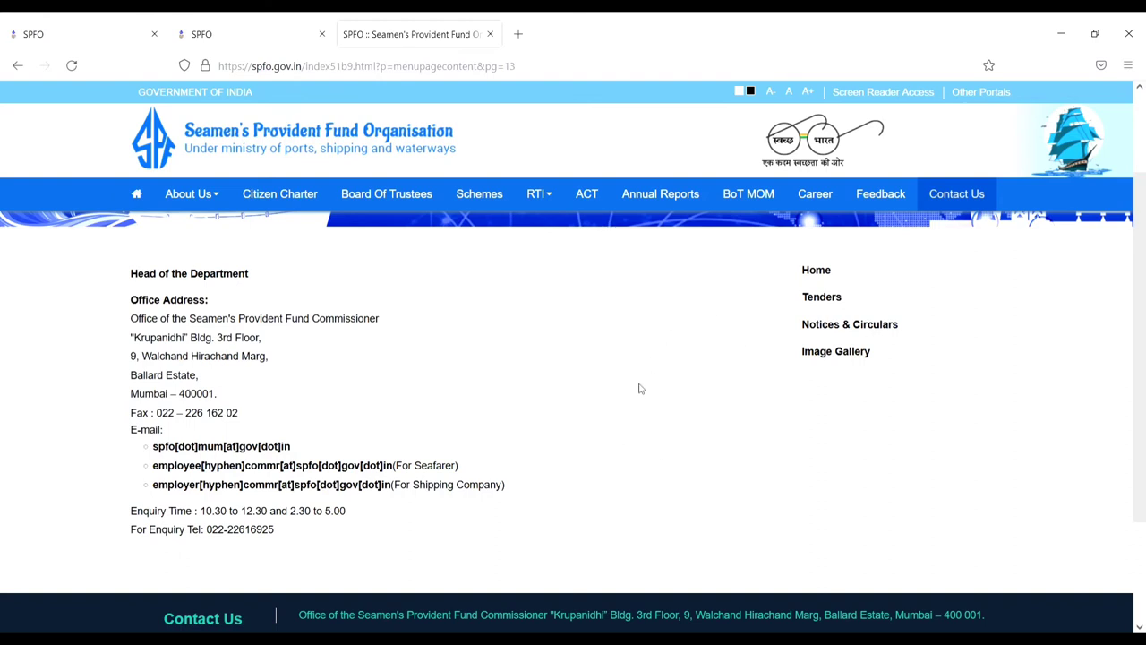
{"action": "mouse_move", "coordinate": [33, 97]}
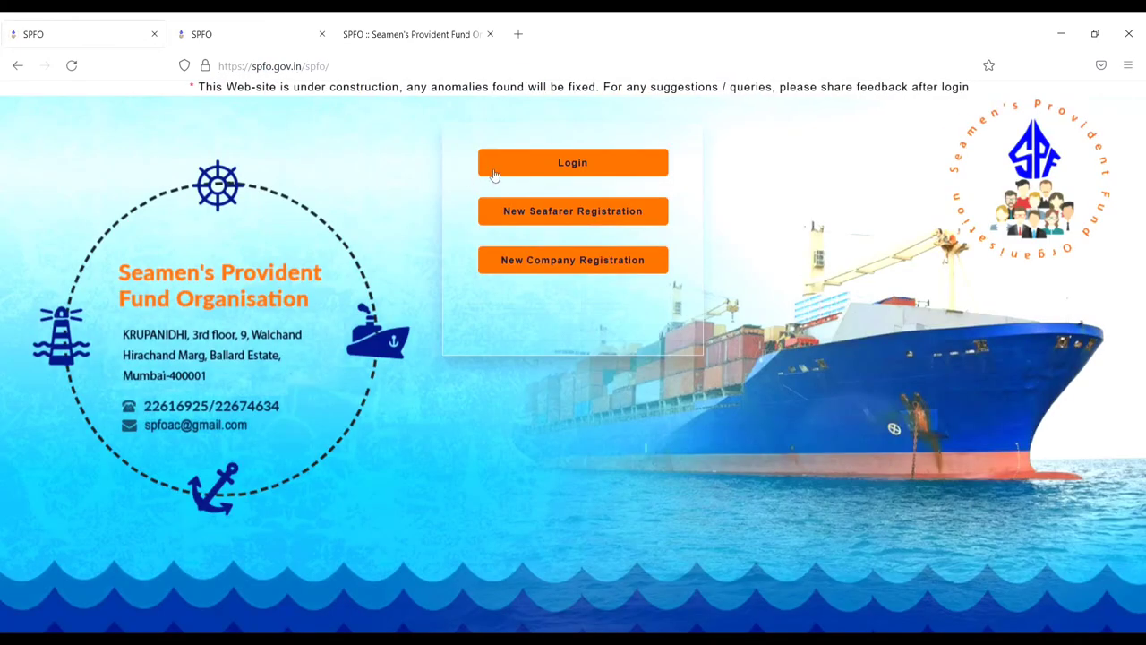
{"action": "mouse_move", "coordinate": [605, 167]}
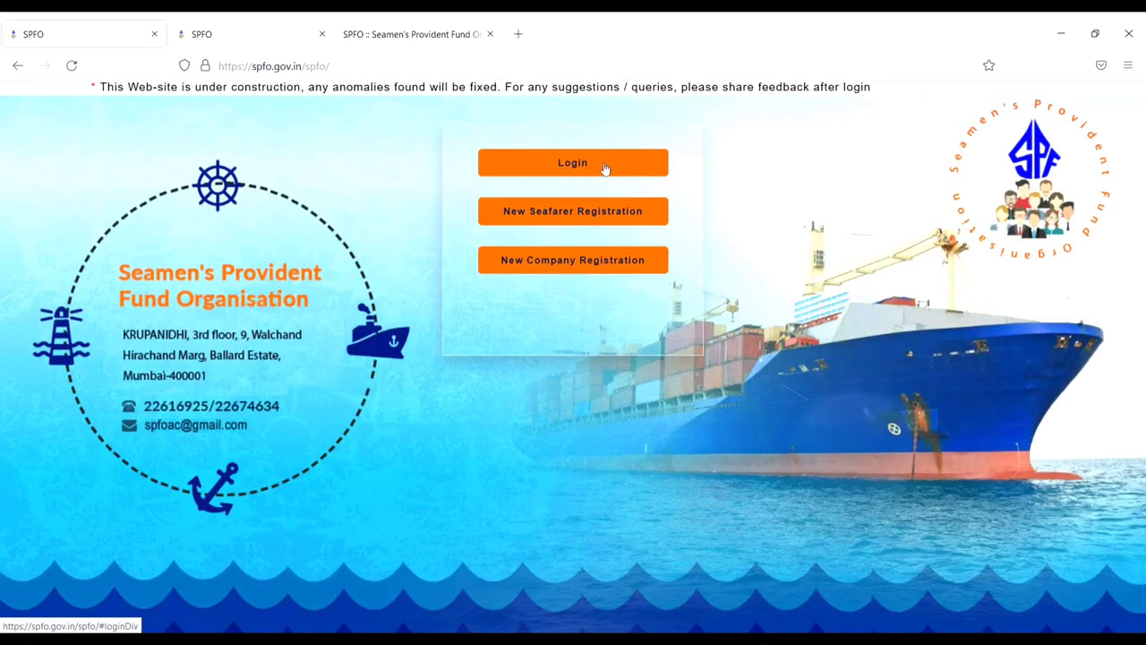
Log in as a Seafarer with the user ID, password and captcha
{"action": "left_click", "coordinate": [572, 162]}
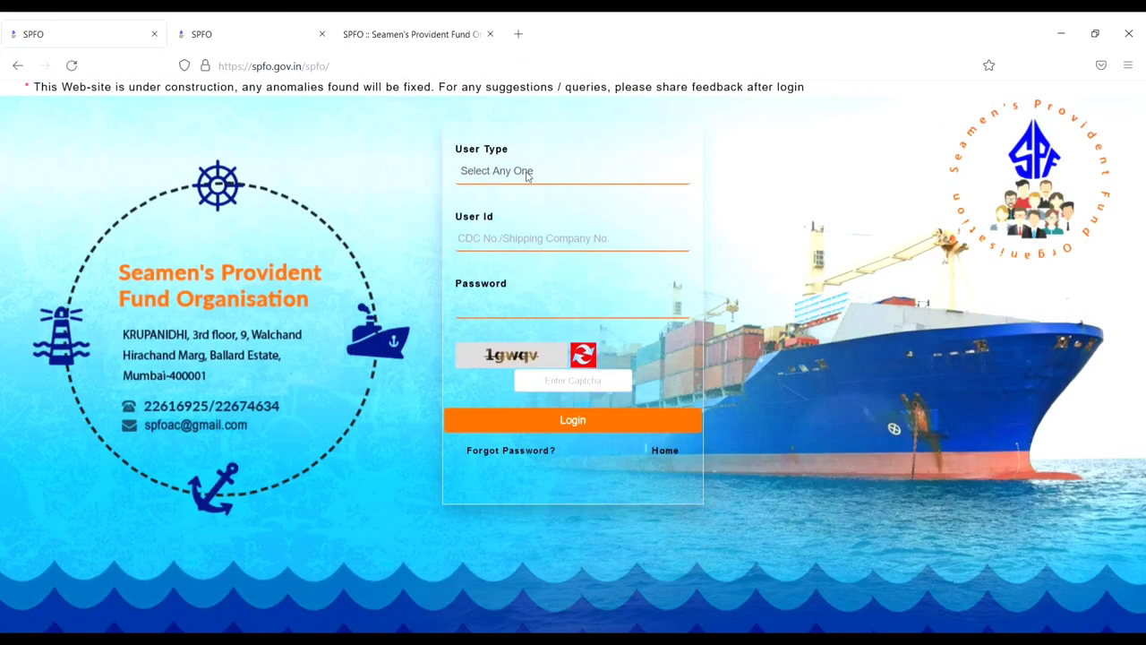
{"action": "mouse_move", "coordinate": [515, 226]}
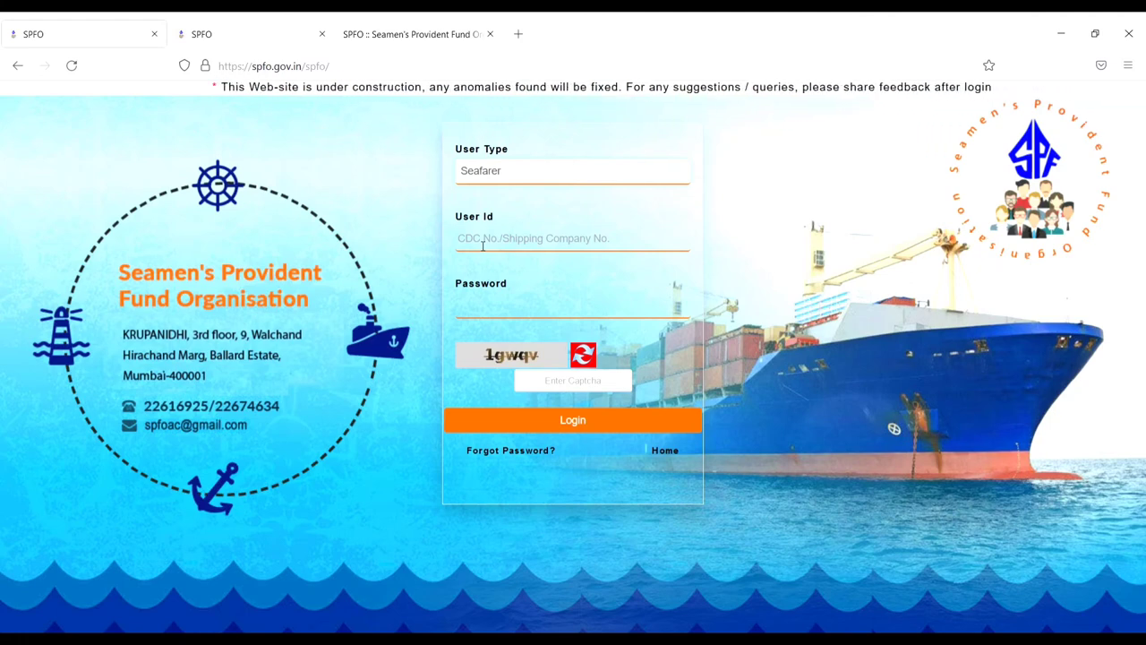
{"action": "type", "text": "MUM"}
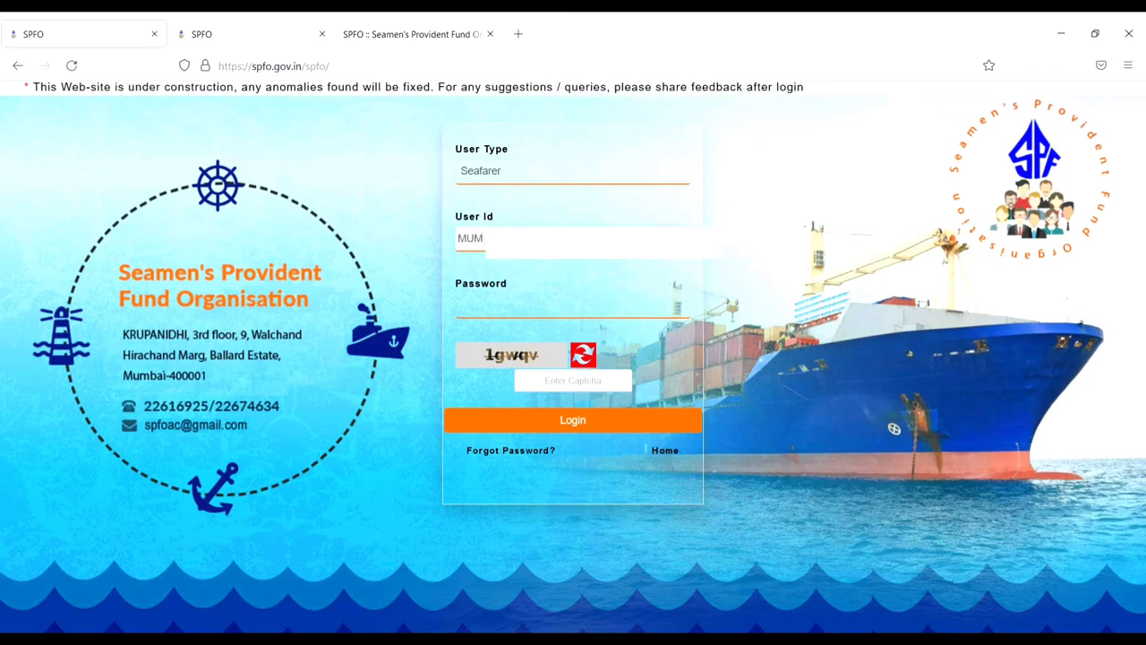
{"action": "type", "text": "2"}
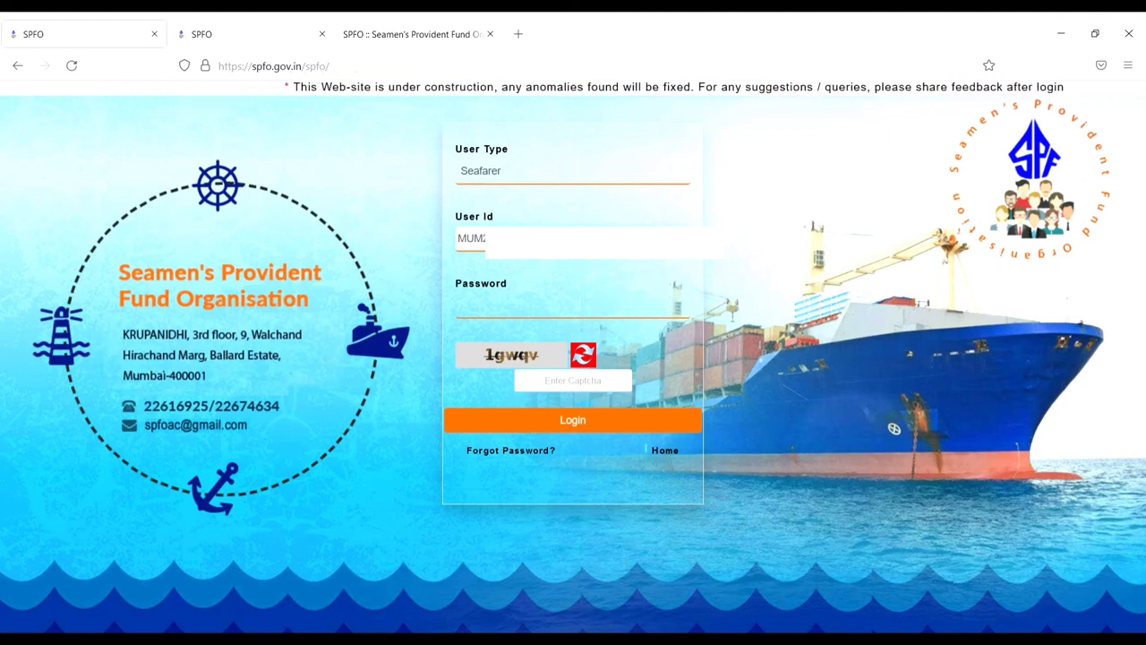
{"action": "left_click", "coordinate": [573, 309]}
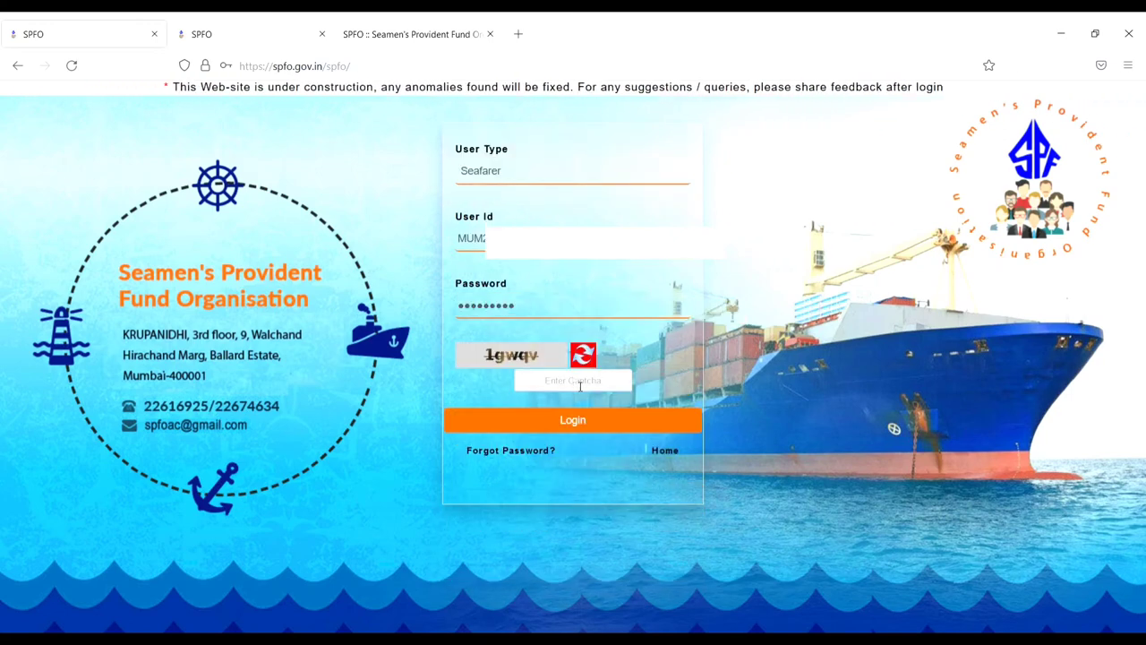
{"action": "type", "text": "1gw"}
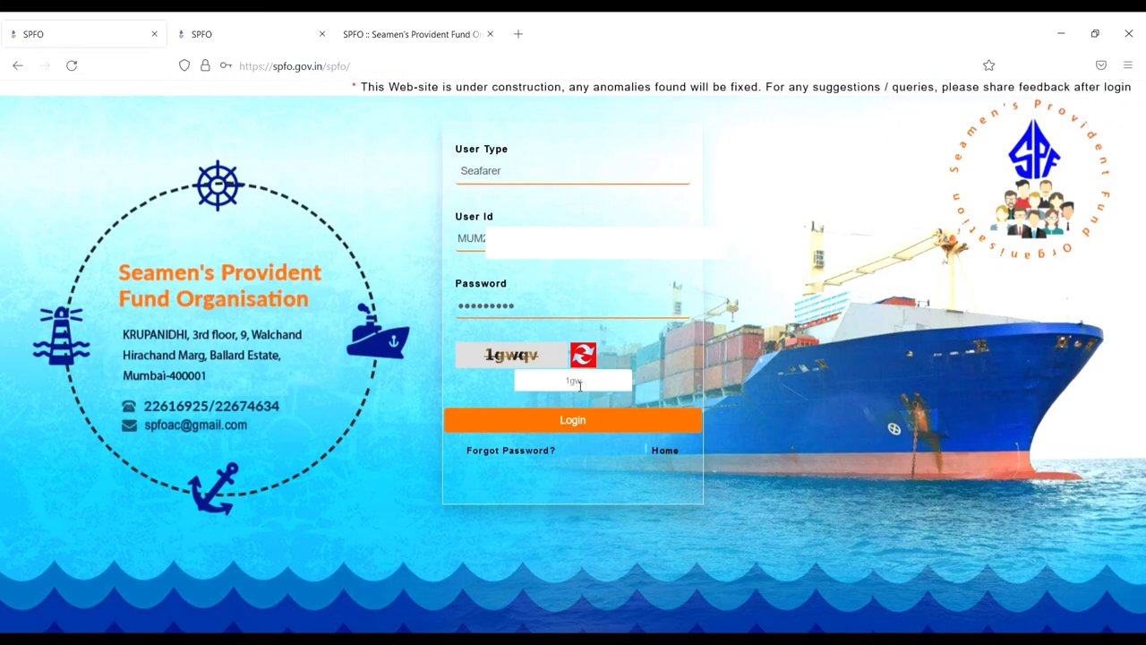
{"action": "type", "text": "1gwqv"}
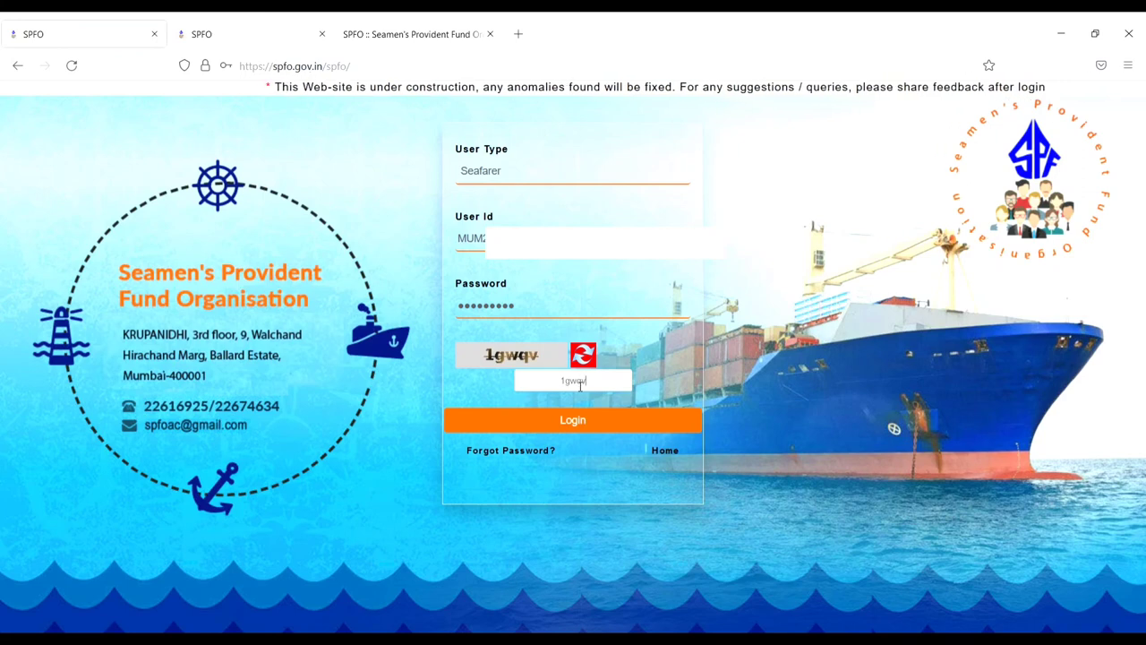
{"action": "left_click", "coordinate": [572, 420]}
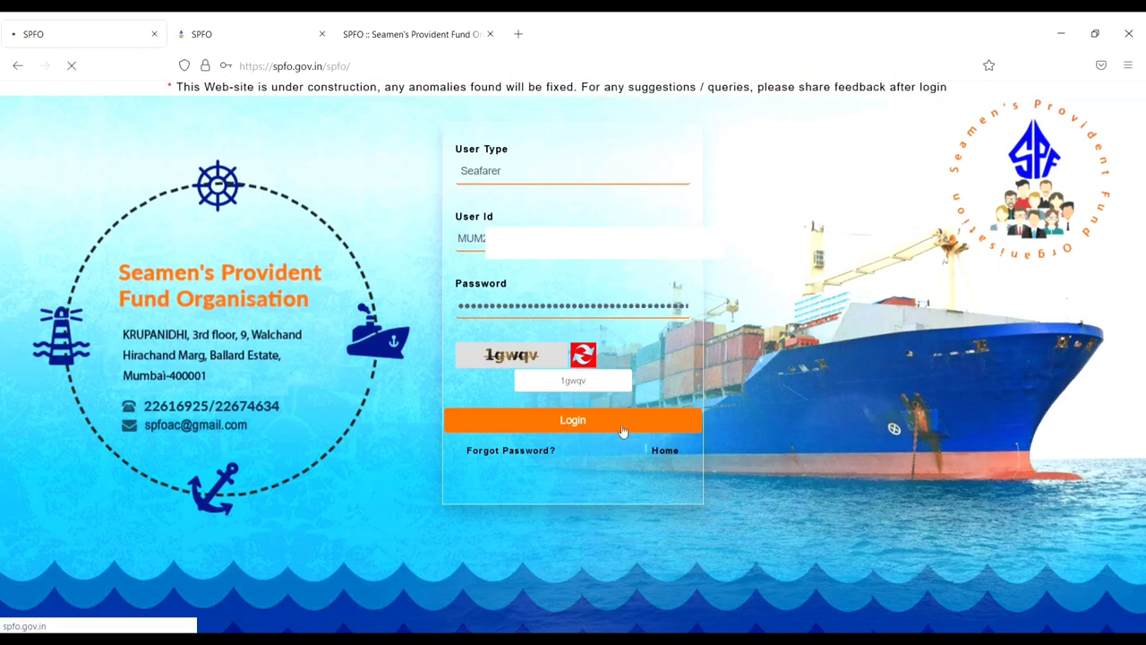
Let the Seafarer dashboard load and close the update-details reminder popup
{"action": "left_click", "coordinate": [572, 420]}
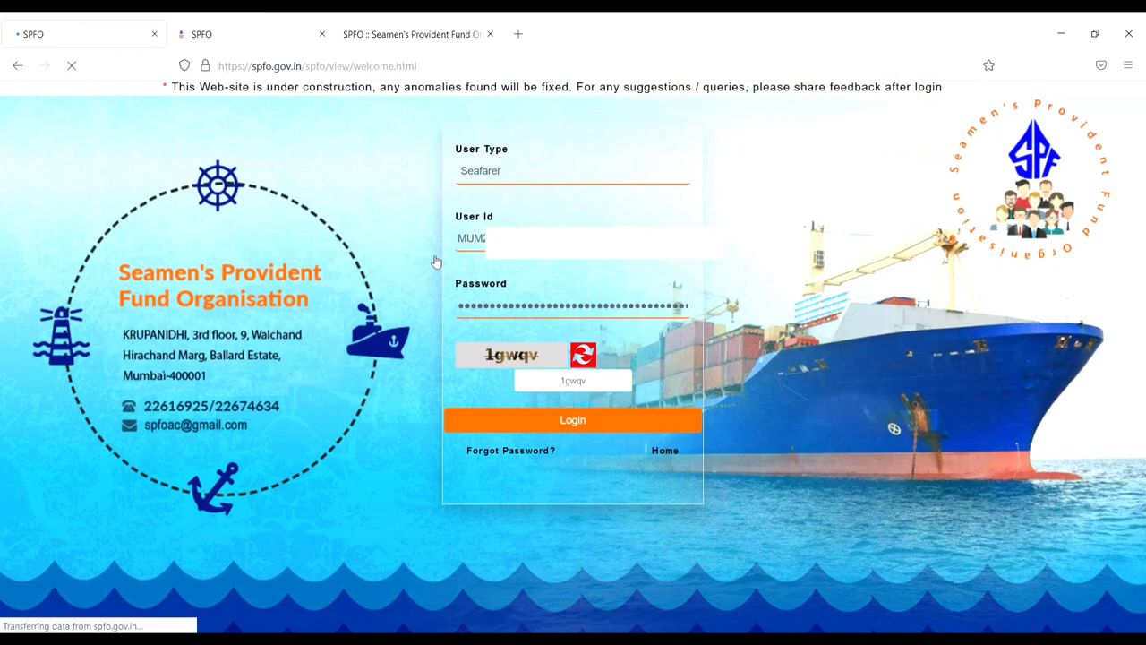
{"action": "left_click", "coordinate": [572, 420]}
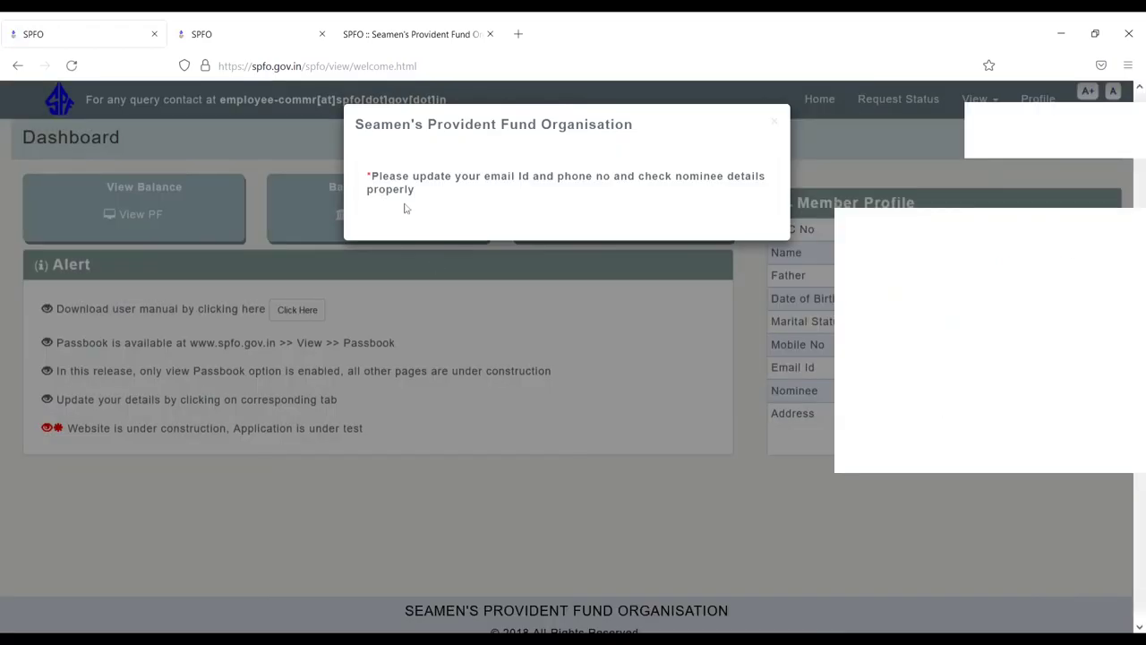
{"action": "mouse_move", "coordinate": [443, 196]}
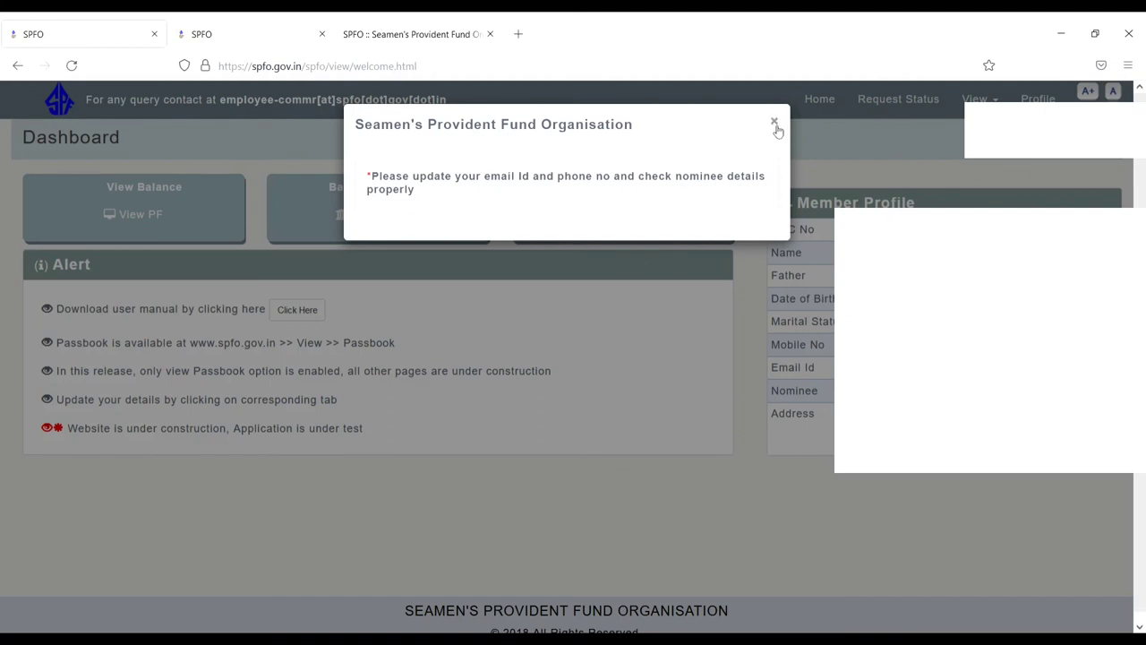
{"action": "left_click", "coordinate": [773, 122]}
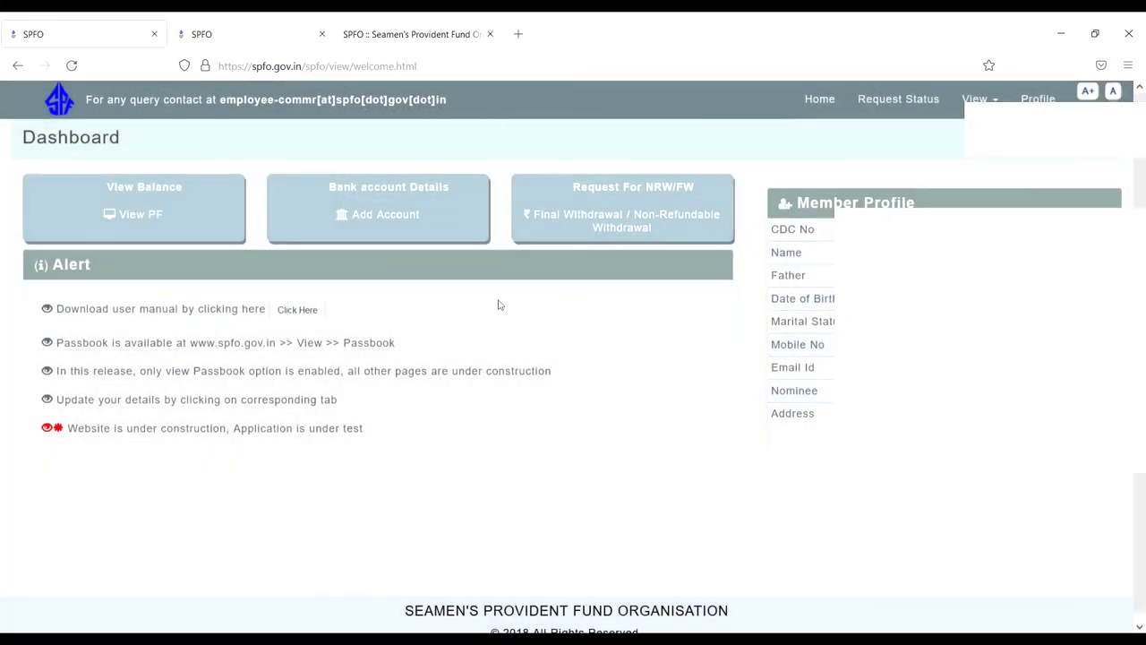